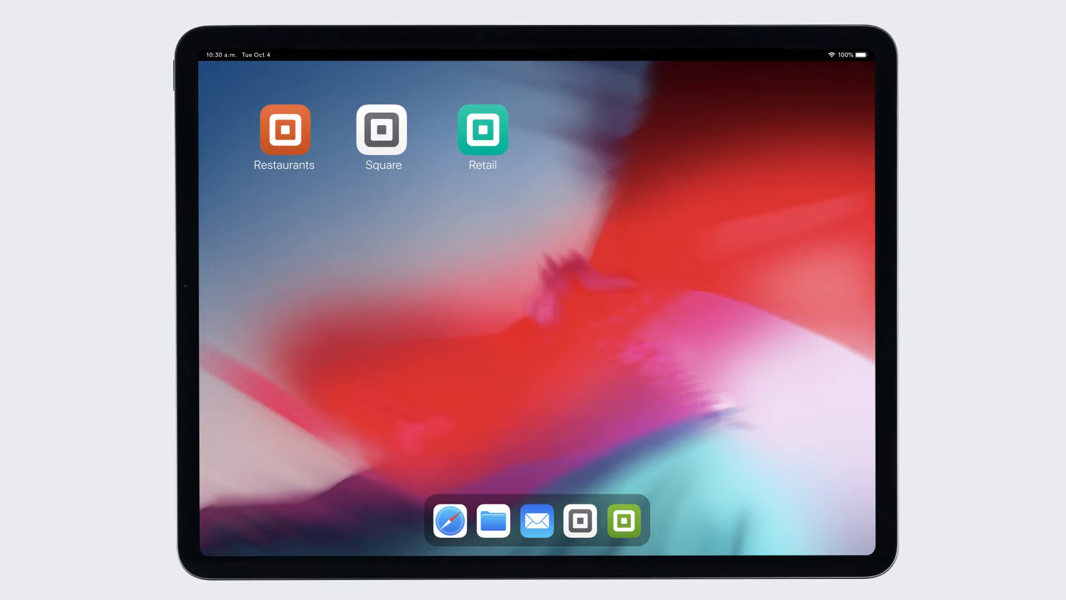
Launch Square for Retail on the iPad and log in with the passcode.
{"action": "left_click", "coordinate": [382, 130]}
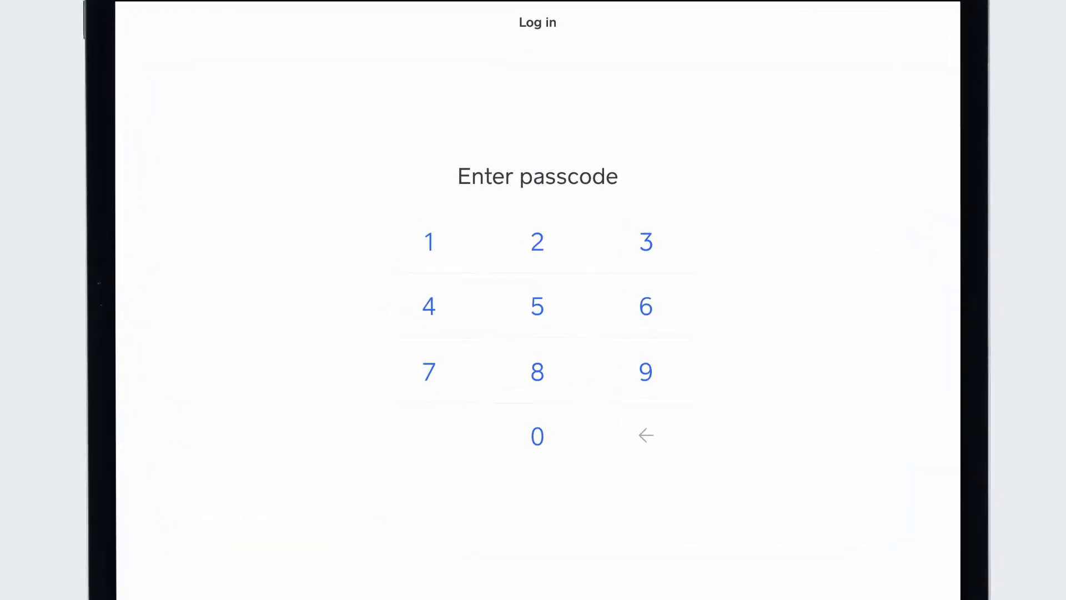
{"action": "left_click", "coordinate": [428, 372]}
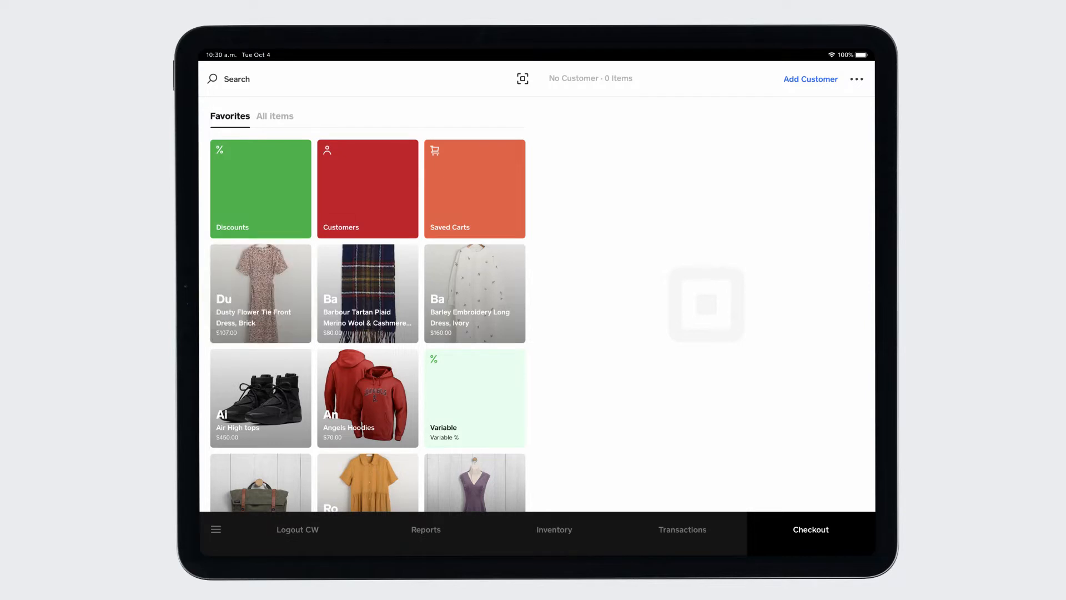
Add the Brown Shirt from the Favorites grid to the cart.
{"action": "left_click", "coordinate": [260, 397]}
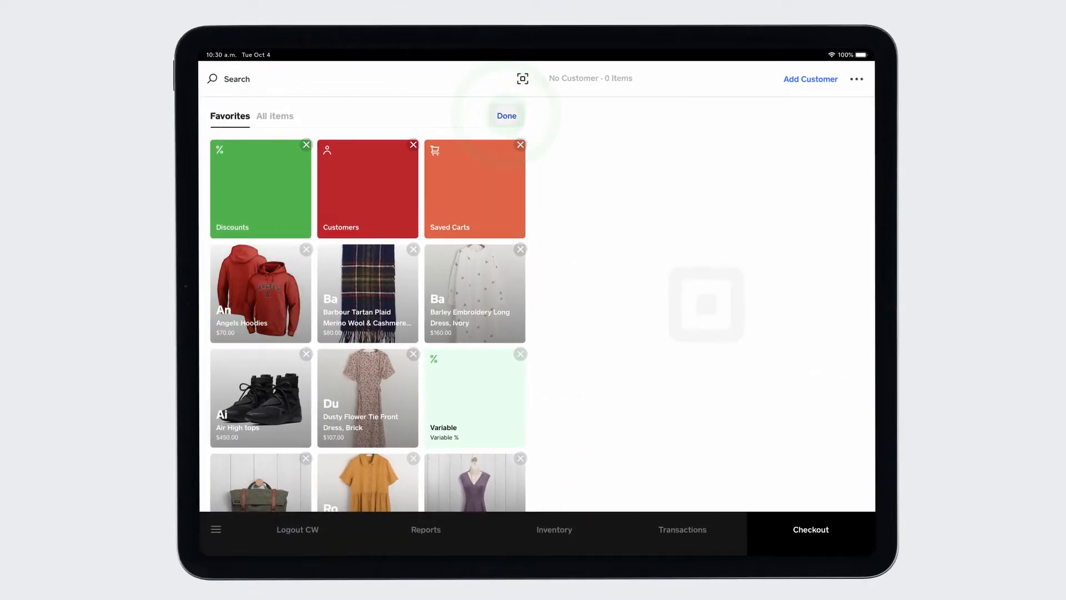
{"action": "scroll", "scroll_direction": "down", "scroll_amount": 3}
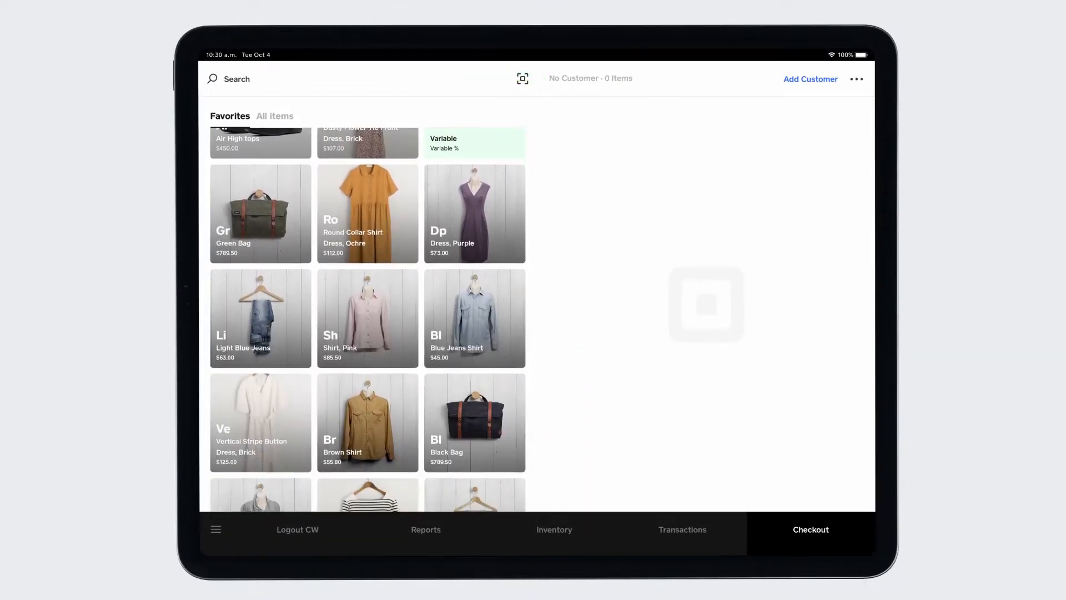
{"action": "left_click", "coordinate": [368, 422]}
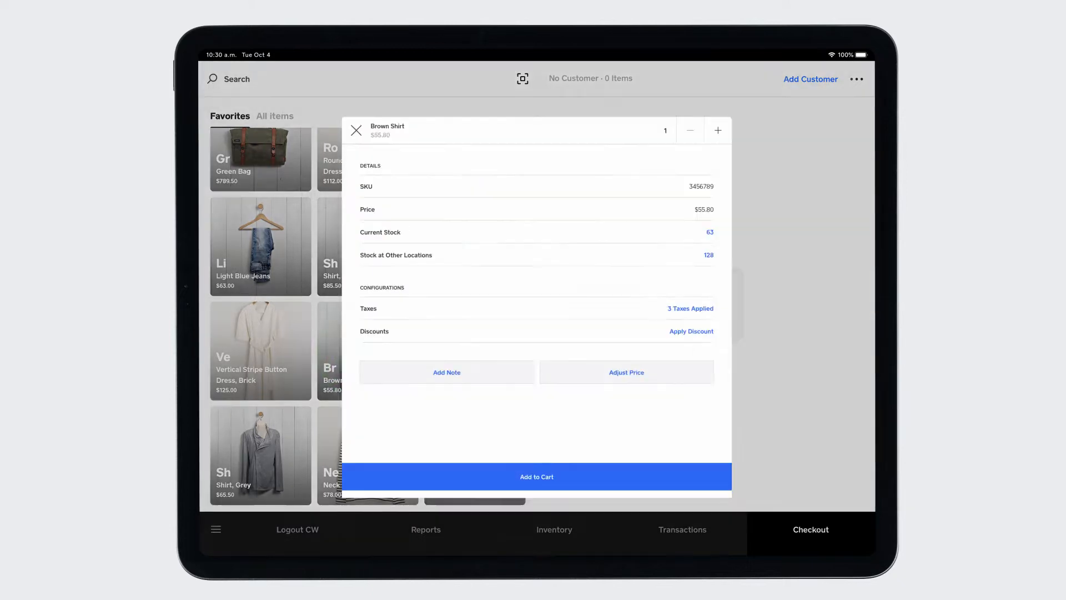
{"action": "left_click", "coordinate": [536, 476]}
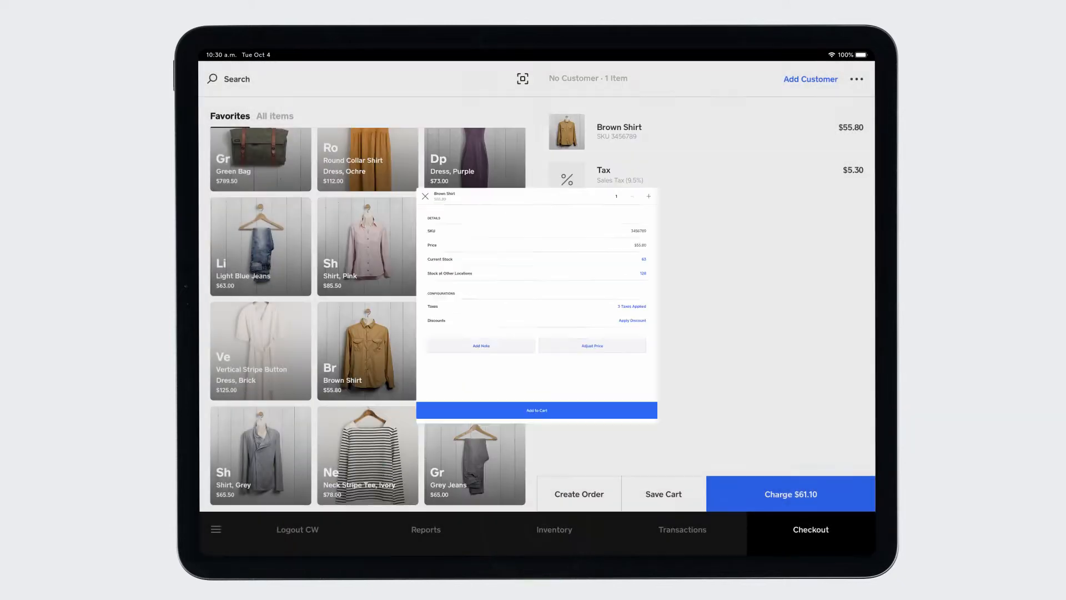
Add the Brown Jacket and Green Bag from All items, totalling $1,057.55.
{"action": "left_click", "coordinate": [274, 116]}
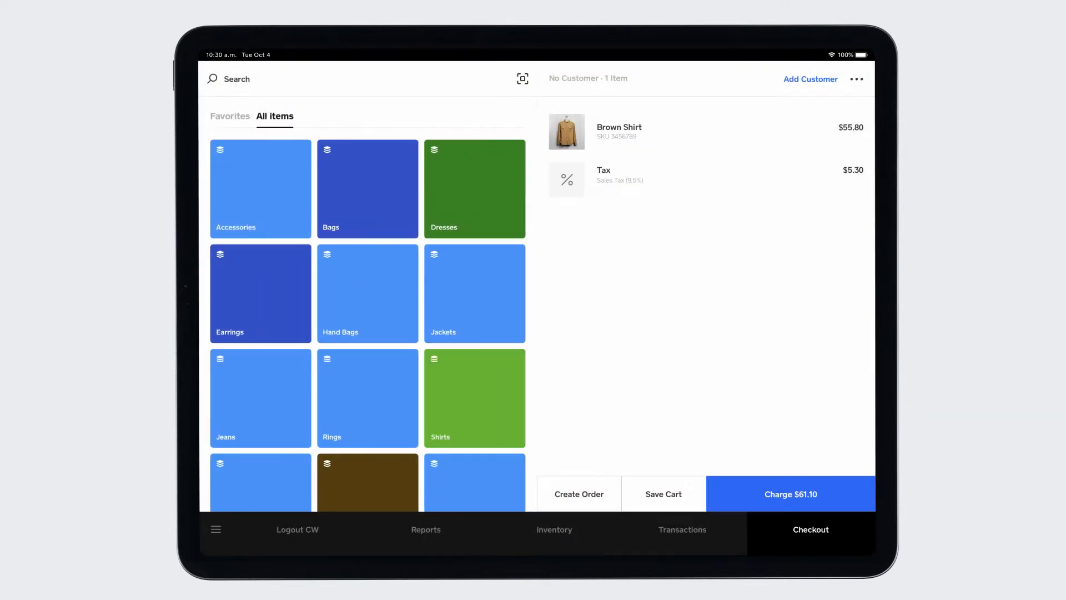
{"action": "left_click", "coordinate": [474, 292]}
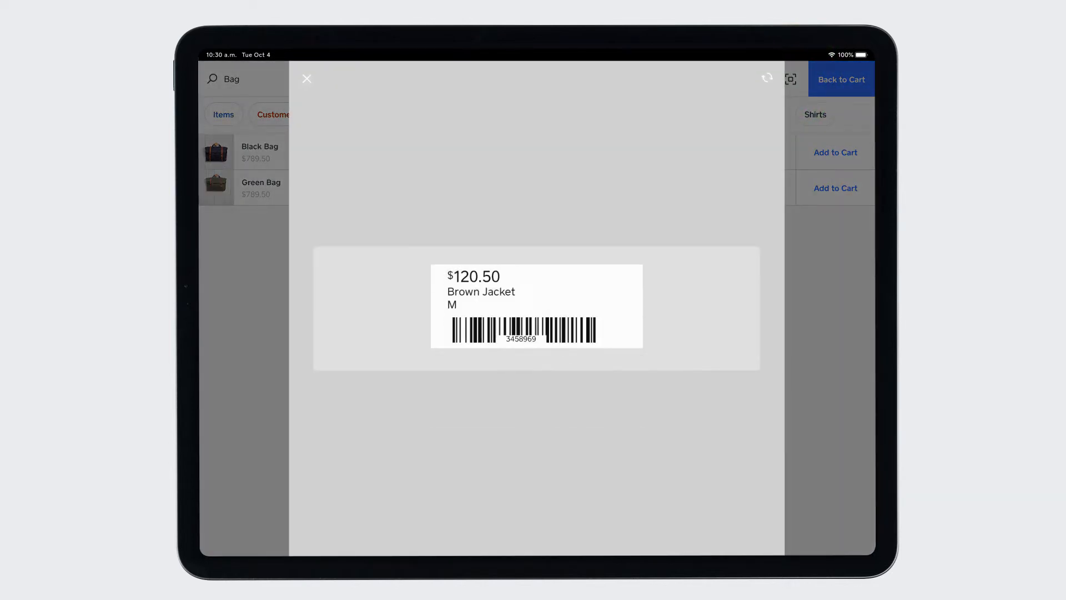
{"action": "left_click", "coordinate": [307, 78]}
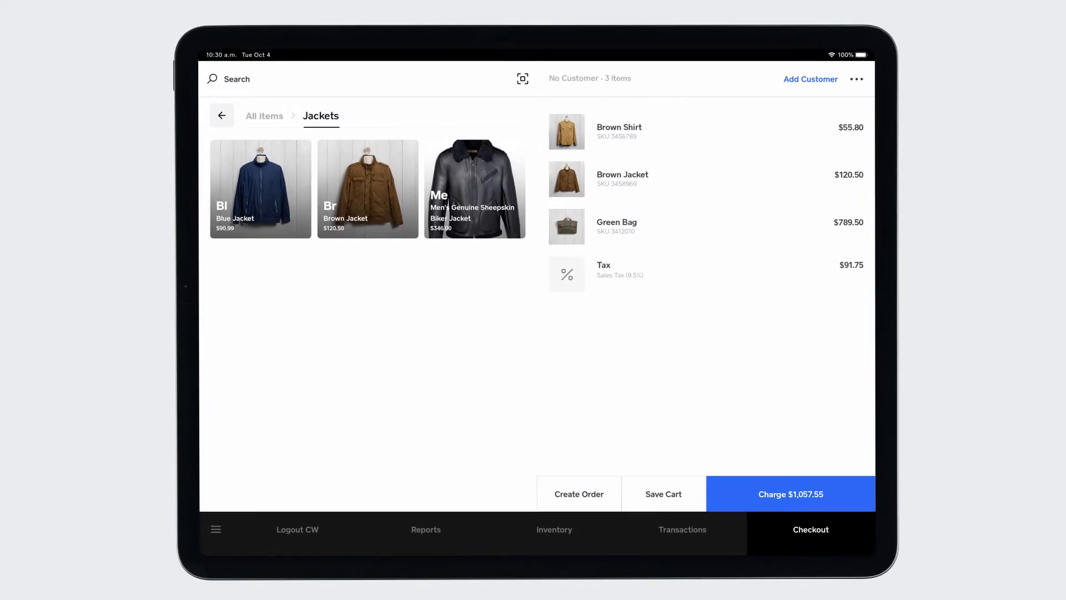
{"action": "left_click", "coordinate": [811, 79]}
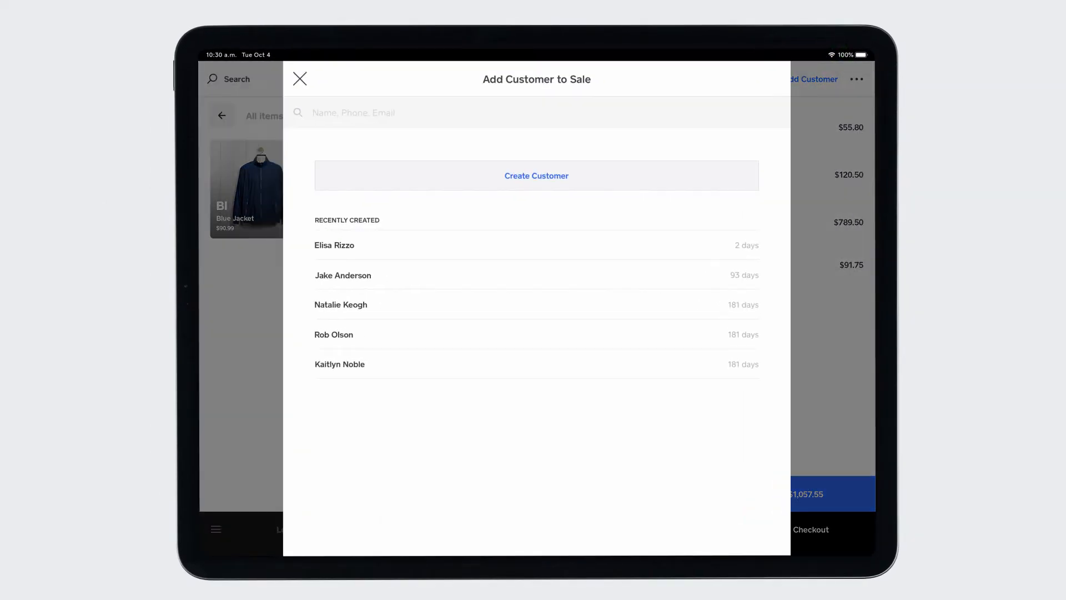
{"action": "left_click", "coordinate": [537, 176]}
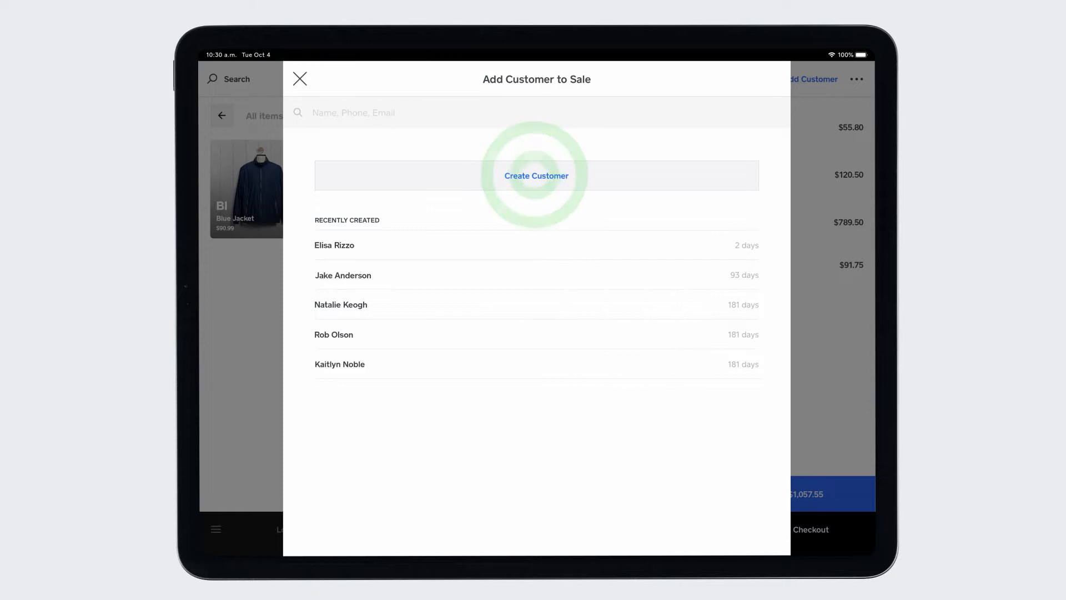
{"action": "left_click", "coordinate": [536, 176]}
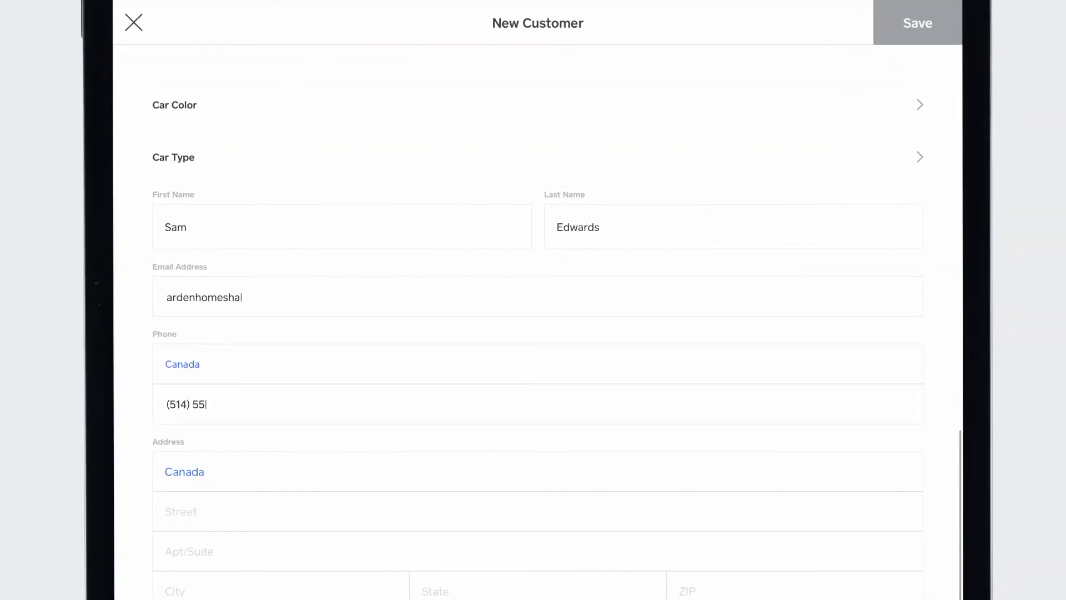
{"action": "scroll", "scroll_direction": "down", "scroll_amount": 3}
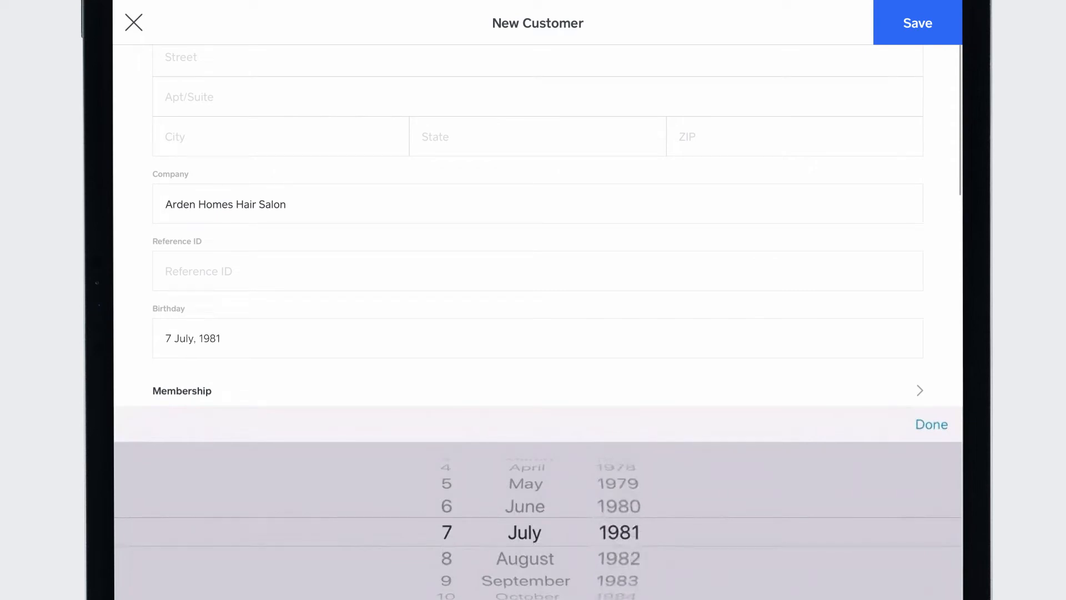
{"action": "left_click", "coordinate": [914, 23]}
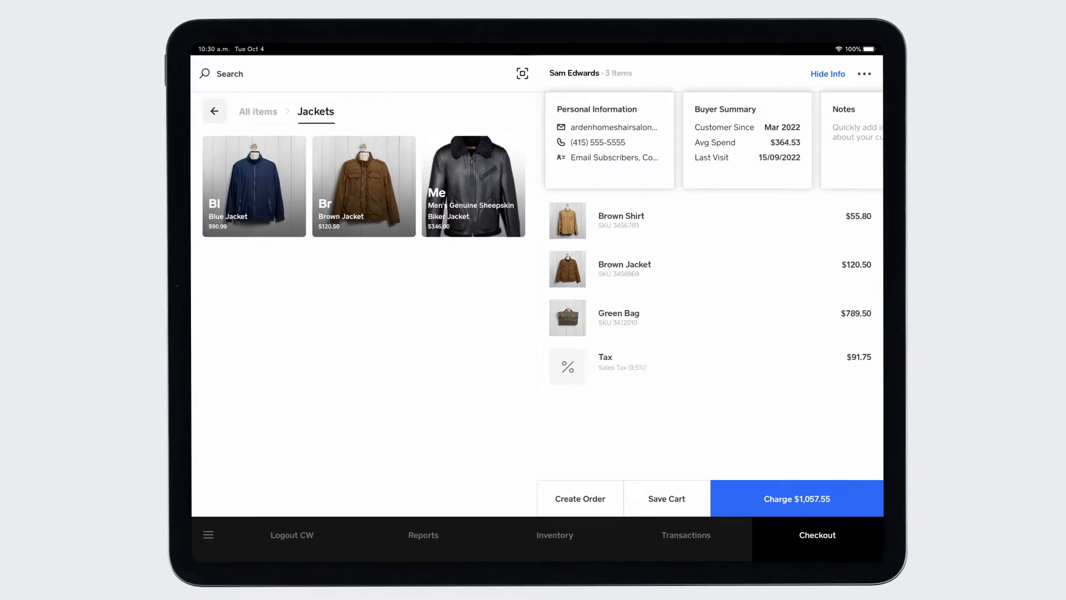
{"action": "left_click", "coordinate": [214, 111]}
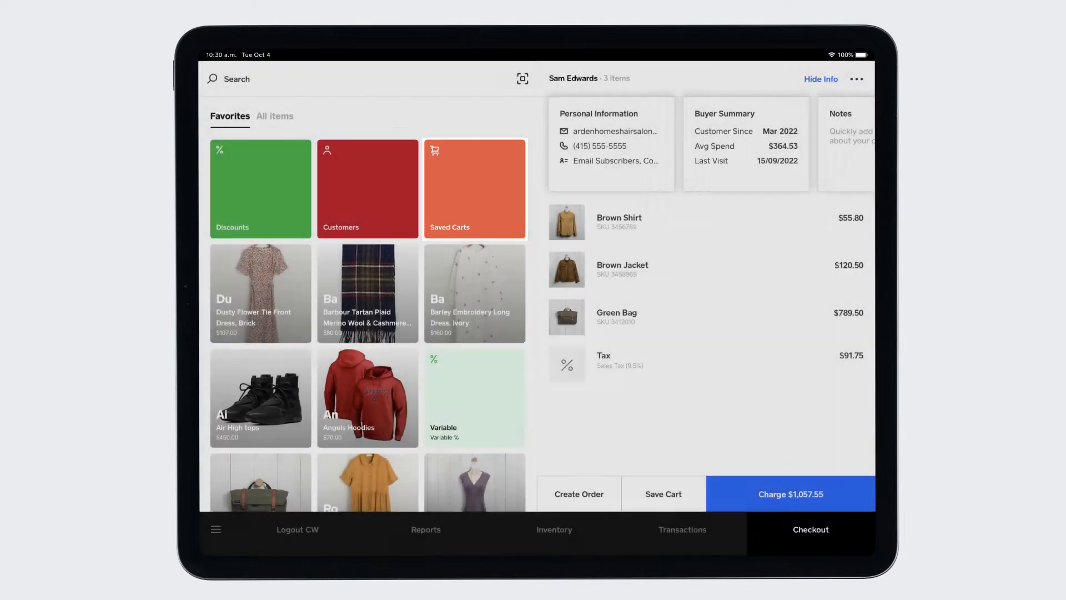
Remove 1 Dusty Flower Tie Front Dress, Brick as damage, lowering stock to 39.
{"action": "left_click", "coordinate": [258, 292]}
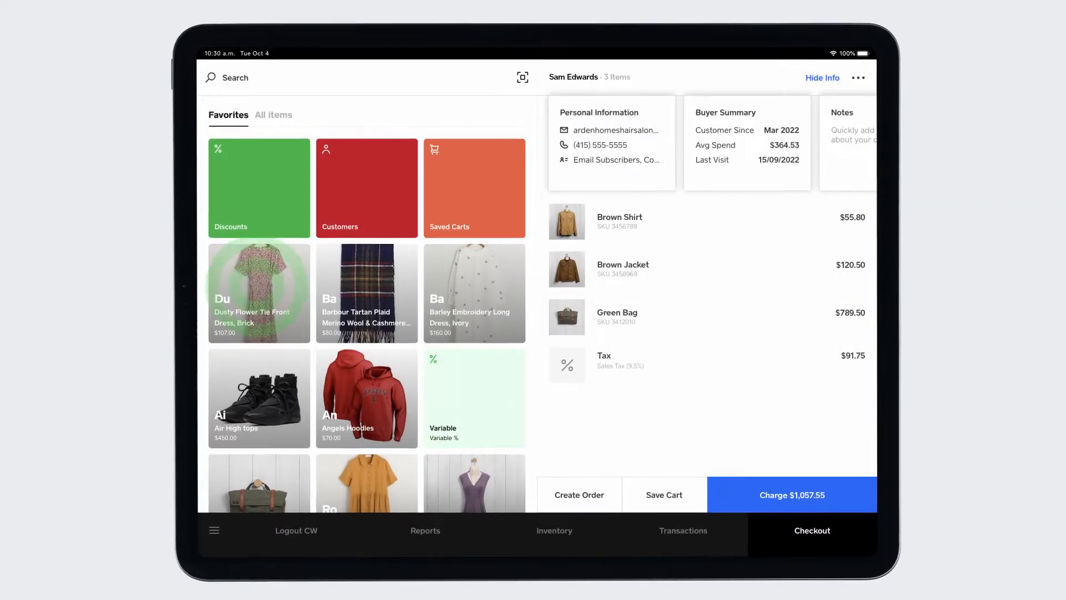
{"action": "left_click", "coordinate": [259, 292]}
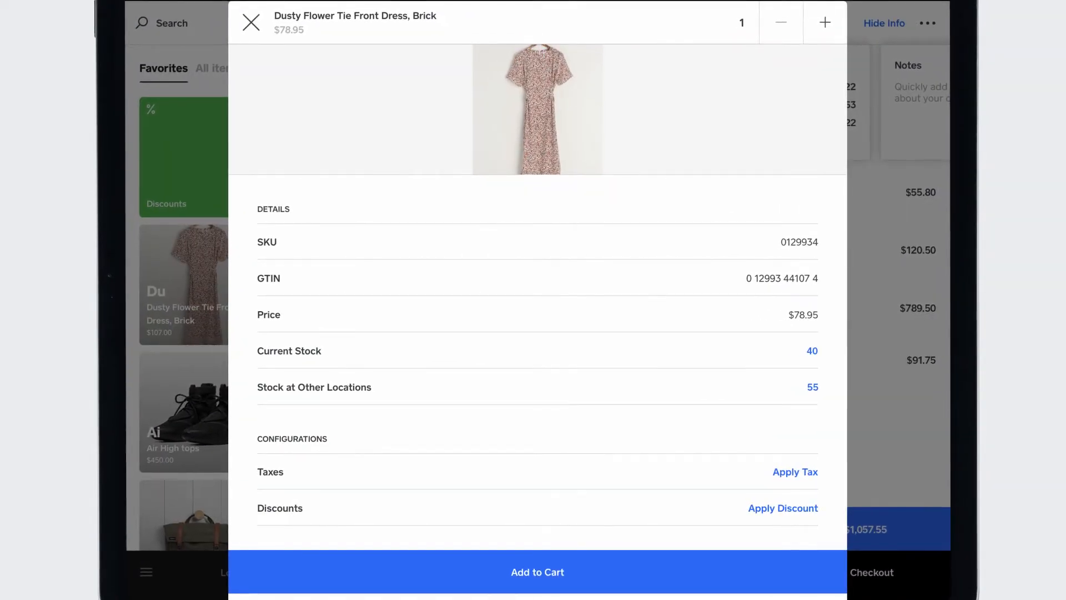
{"action": "left_click", "coordinate": [811, 351]}
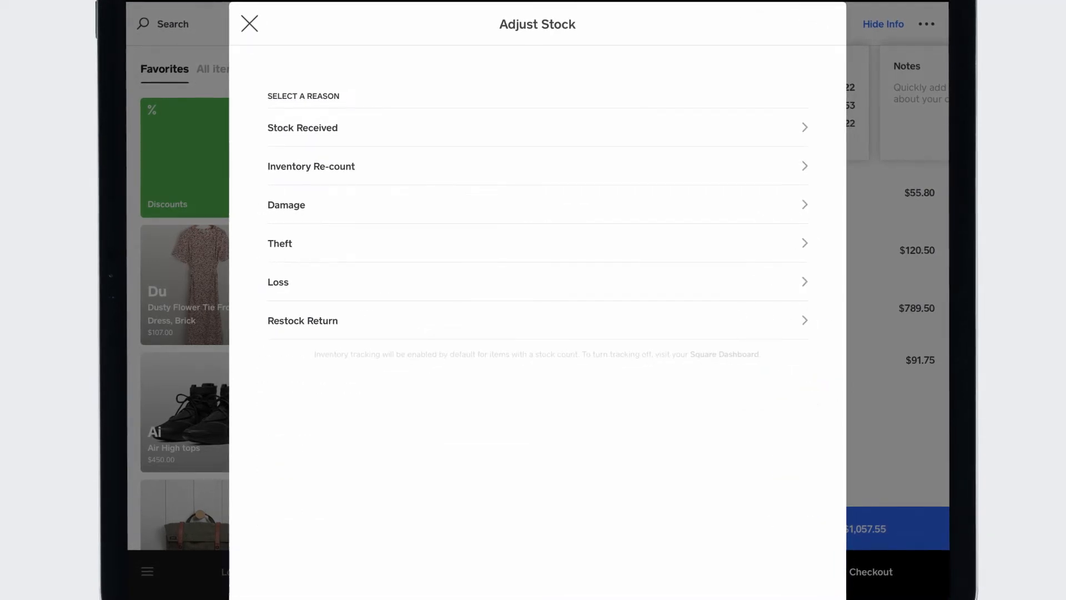
{"action": "left_click", "coordinate": [286, 205]}
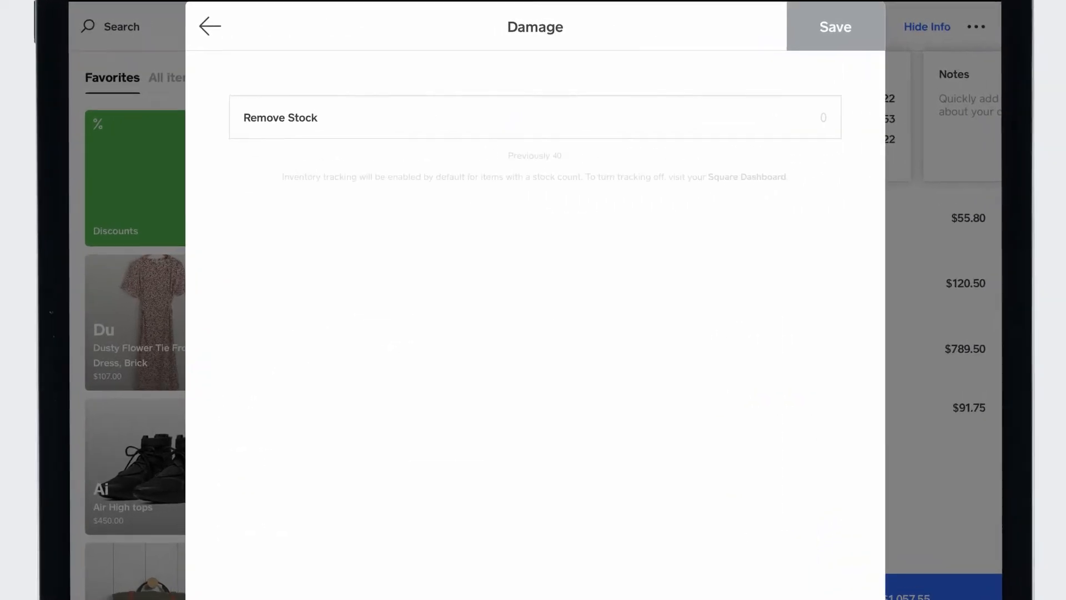
{"action": "type", "text": "1"}
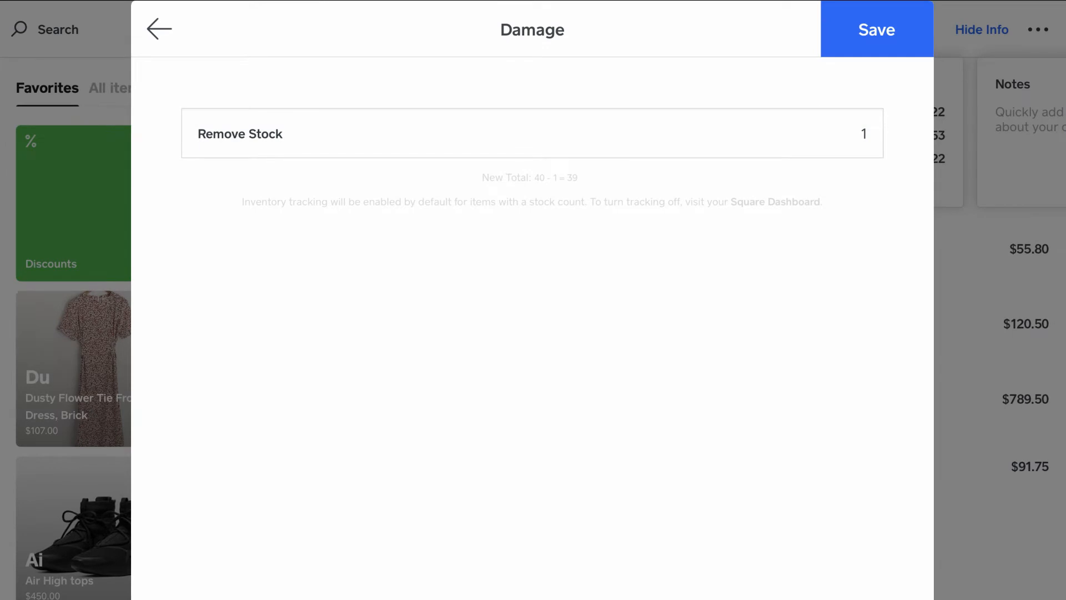
{"action": "left_click", "coordinate": [876, 28]}
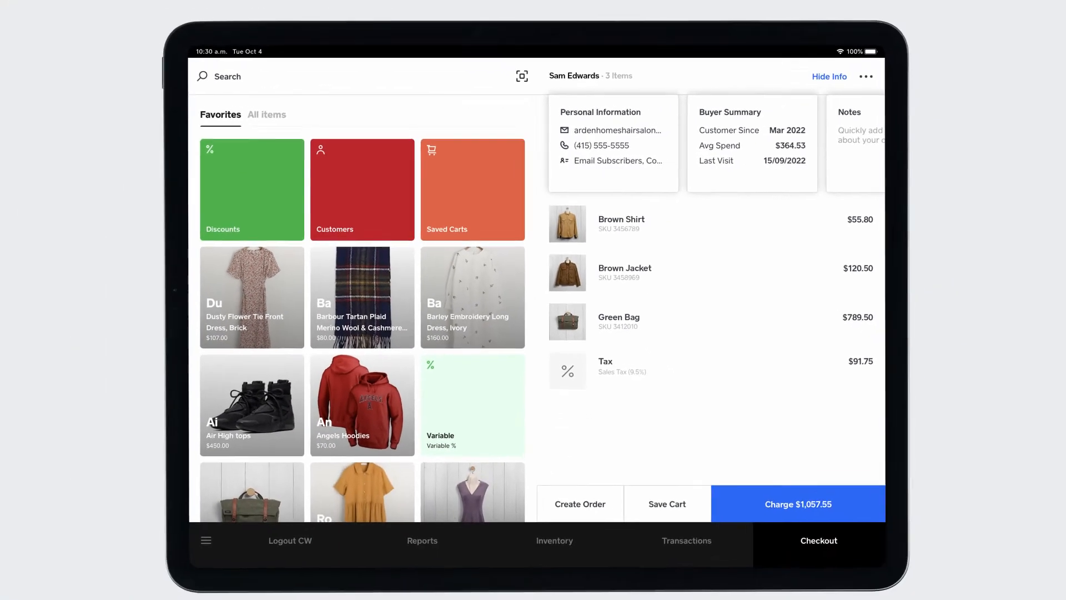
Confirm 39 dresses at Calgary in Stock Overview, then open Purchase Orders.
{"action": "left_click", "coordinate": [554, 540]}
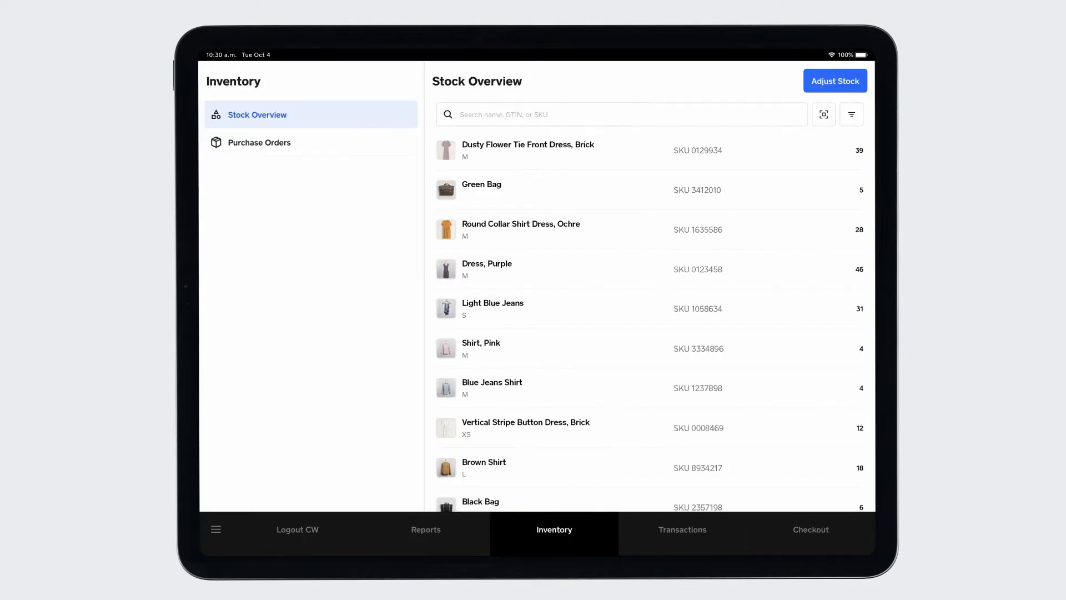
{"action": "left_click", "coordinate": [528, 150]}
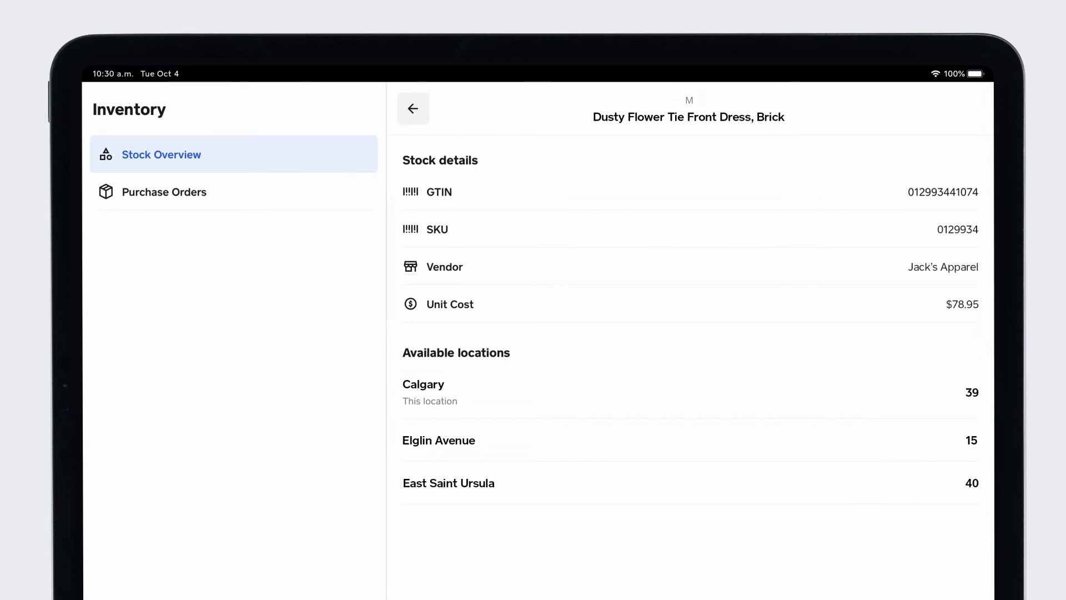
{"action": "left_click", "coordinate": [163, 191]}
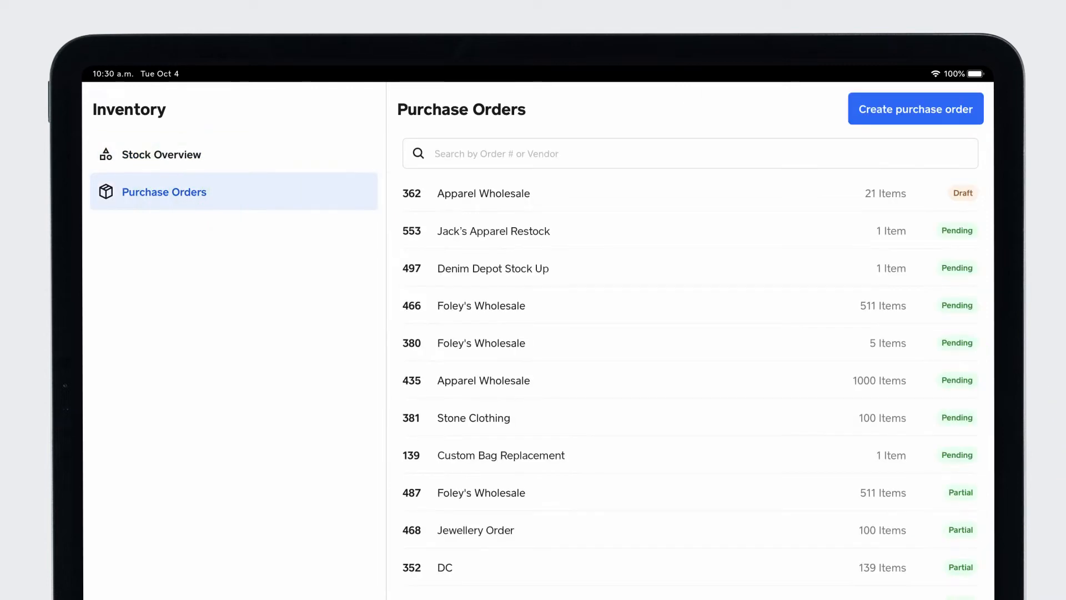
Start a purchase order from Jack's Apparel and search for the Dusty Flower dress.
{"action": "left_click", "coordinate": [916, 109]}
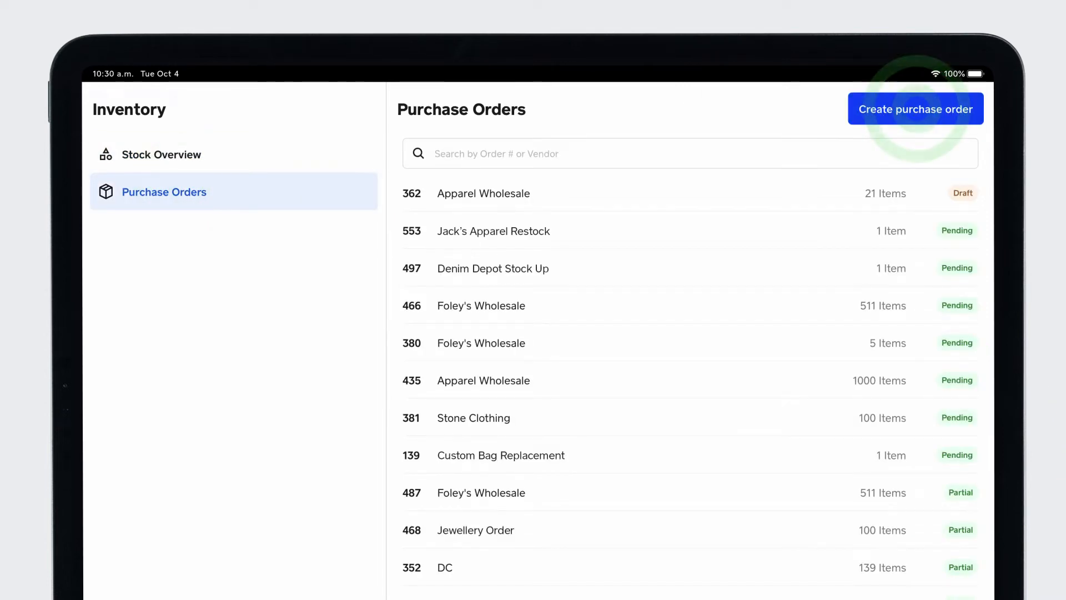
{"action": "left_click", "coordinate": [915, 108]}
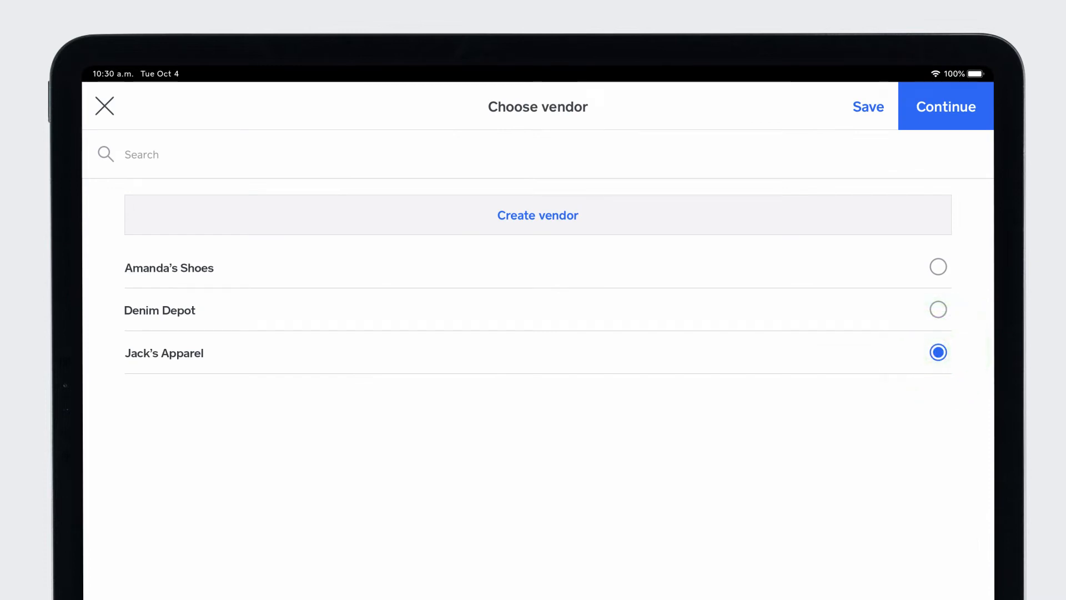
{"action": "left_click", "coordinate": [945, 106]}
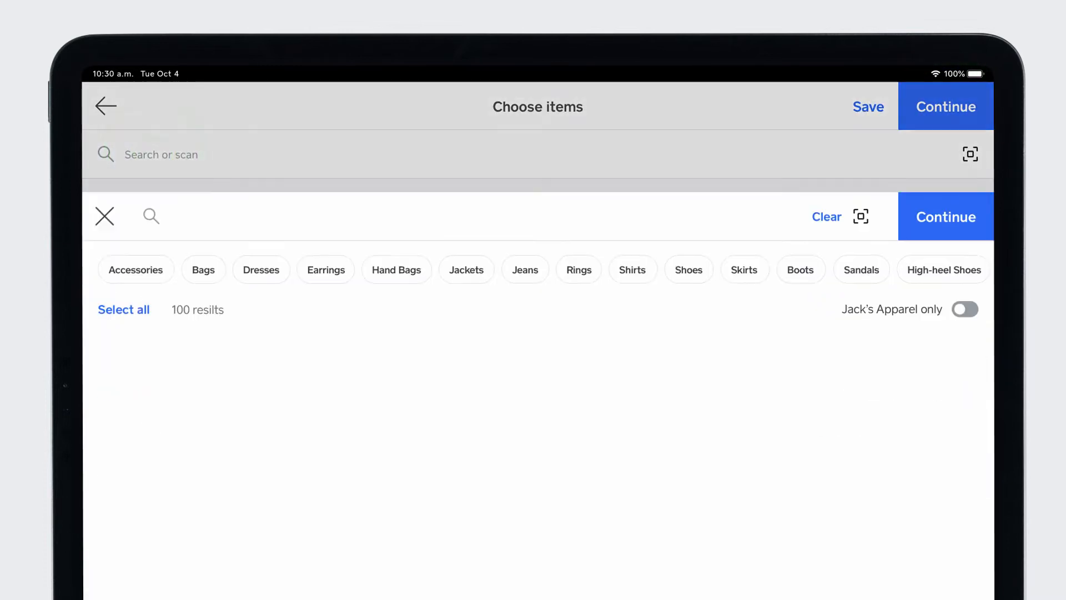
{"action": "type", "text": "dus"}
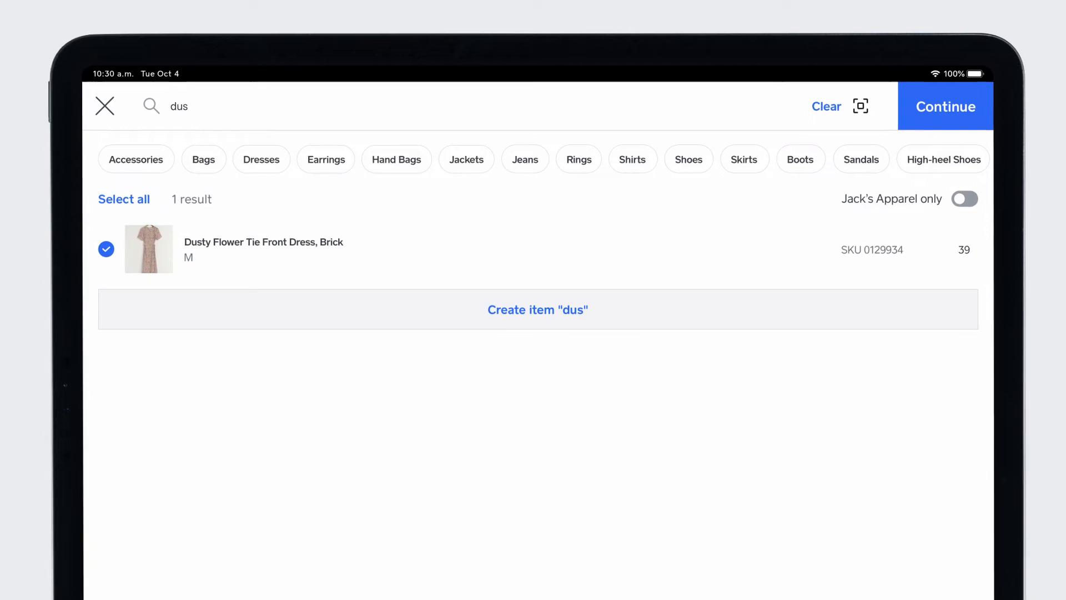
Order 10 dresses at $20.00 unit cost and review the $200.00 order.
{"action": "left_click", "coordinate": [945, 105]}
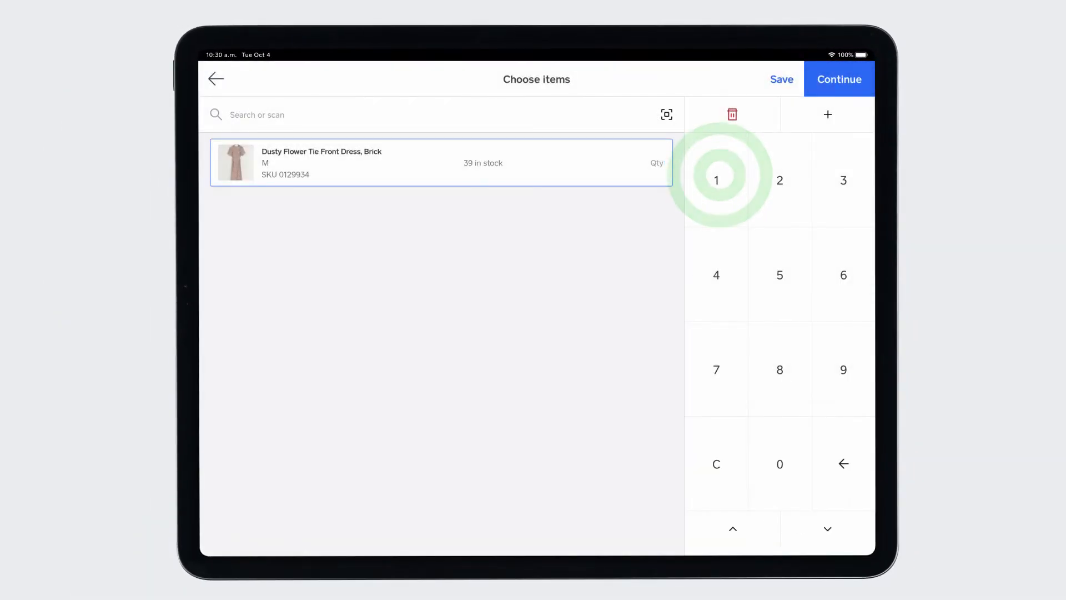
{"action": "left_click", "coordinate": [839, 79]}
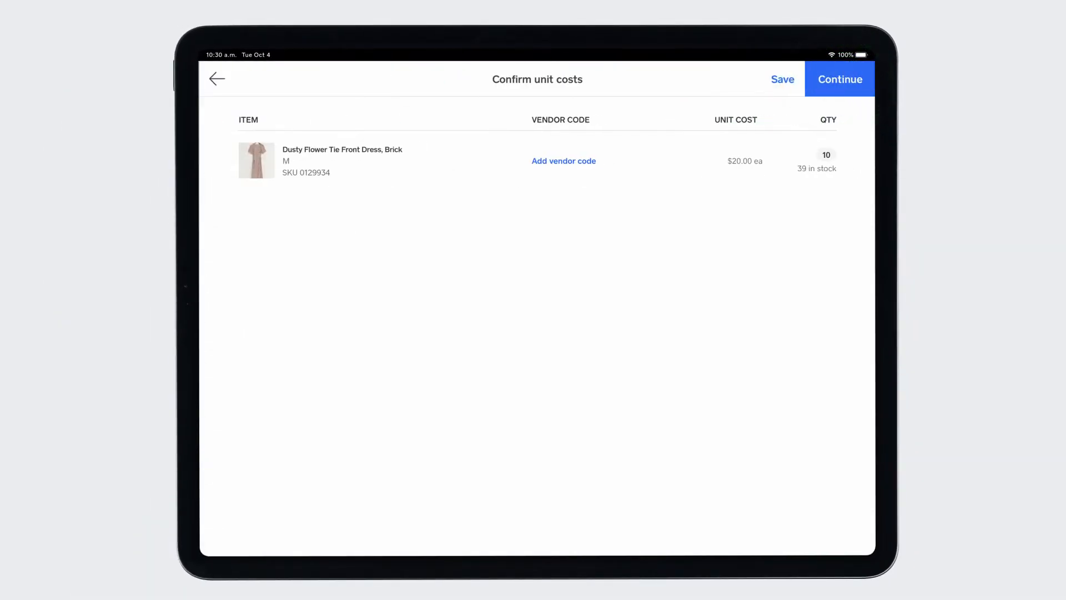
{"action": "left_click", "coordinate": [839, 79]}
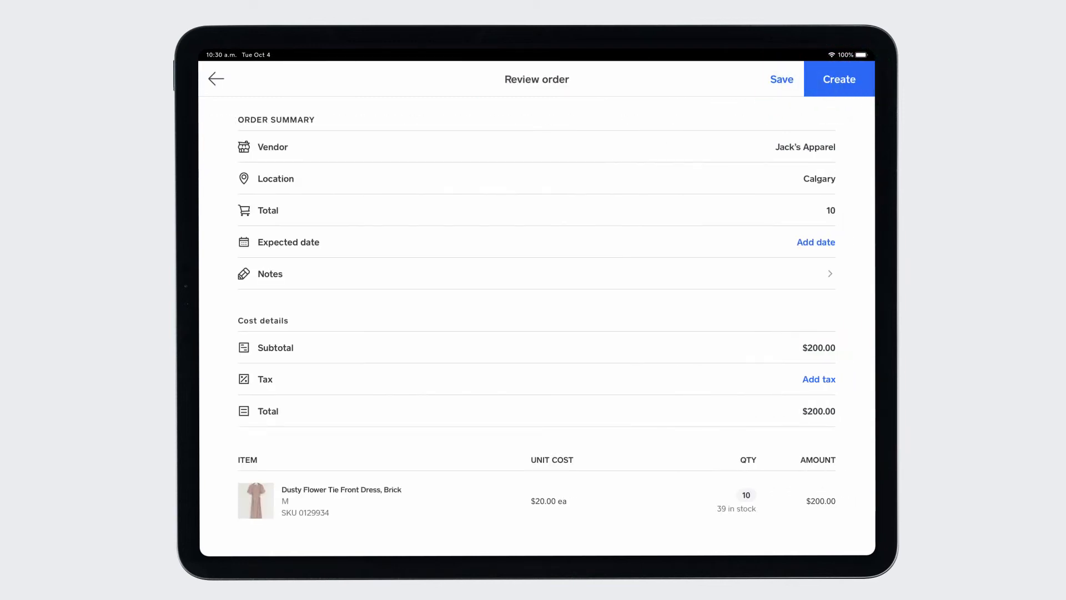
{"action": "left_click", "coordinate": [839, 78]}
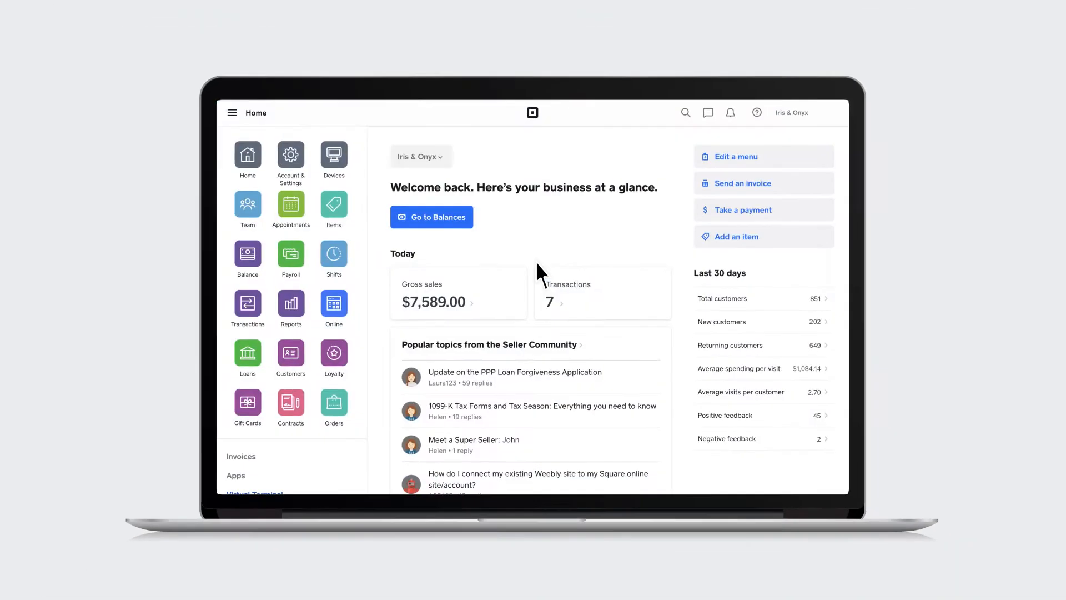
Create a Calgary-location label for the Blue Jeans item and return to the item library.
{"action": "left_click", "coordinate": [334, 204]}
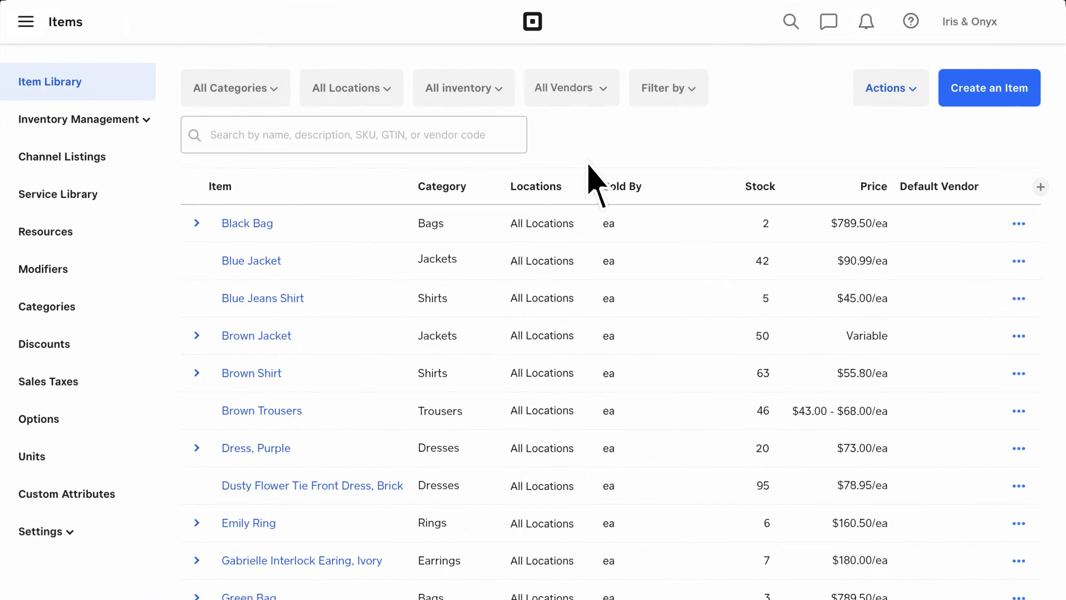
{"action": "left_click", "coordinate": [990, 88]}
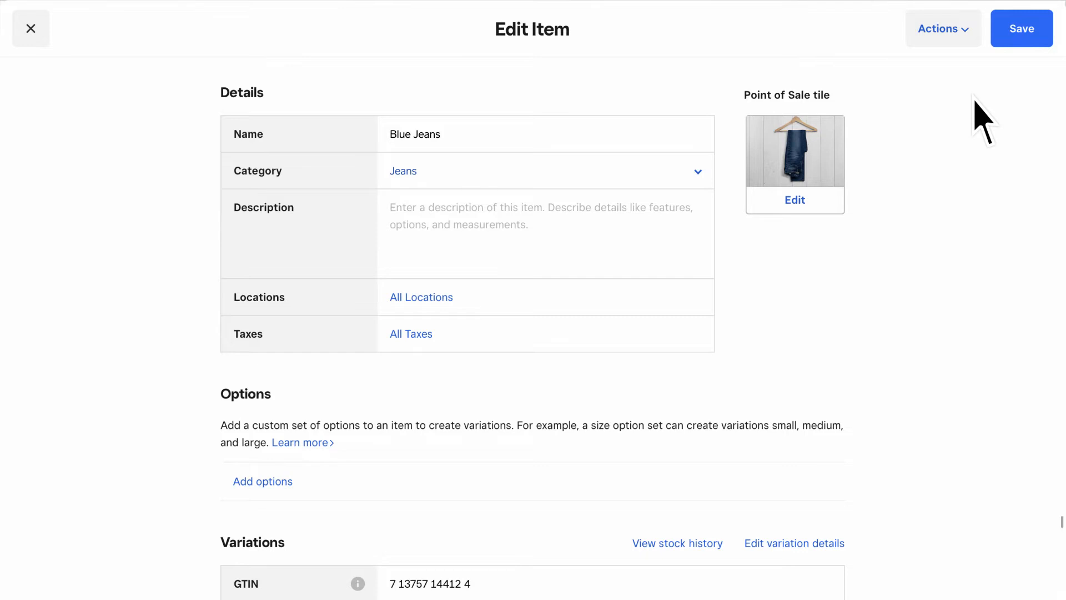
{"action": "left_click", "coordinate": [1021, 28]}
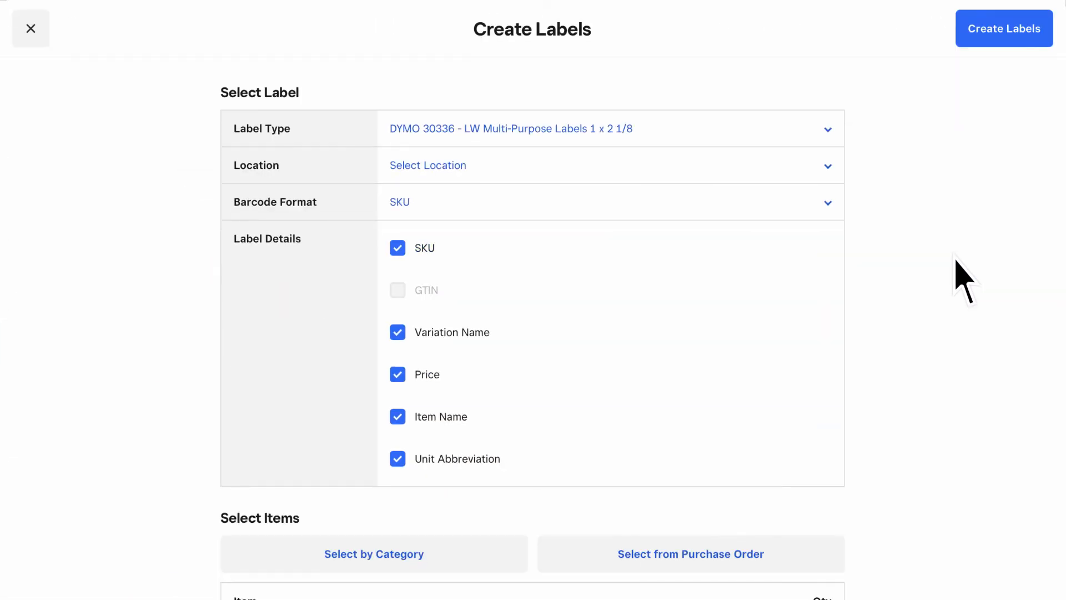
{"action": "left_click", "coordinate": [428, 165]}
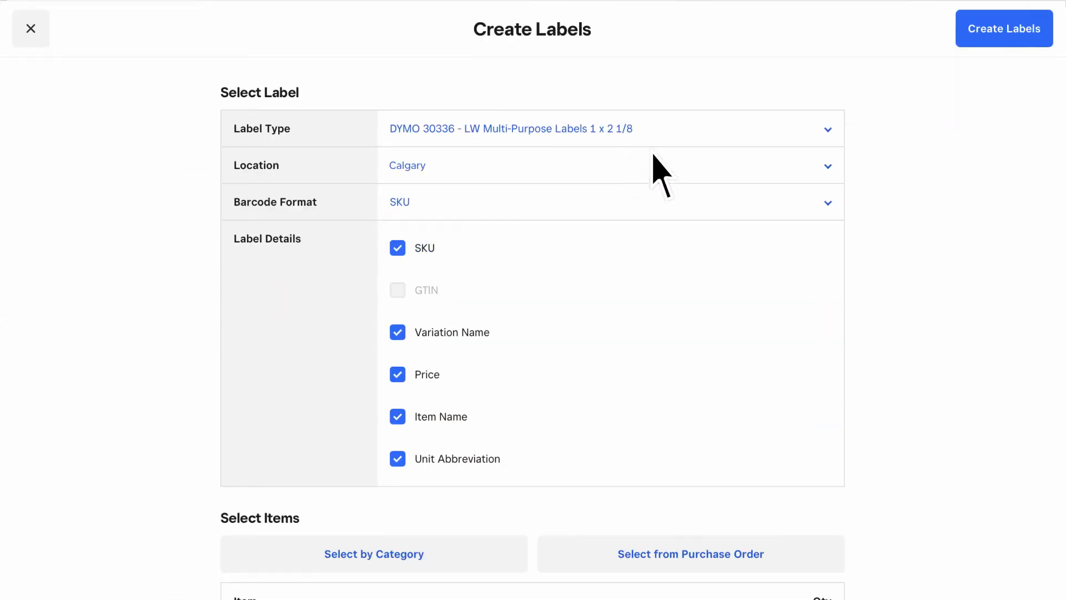
{"action": "left_click", "coordinate": [1005, 29]}
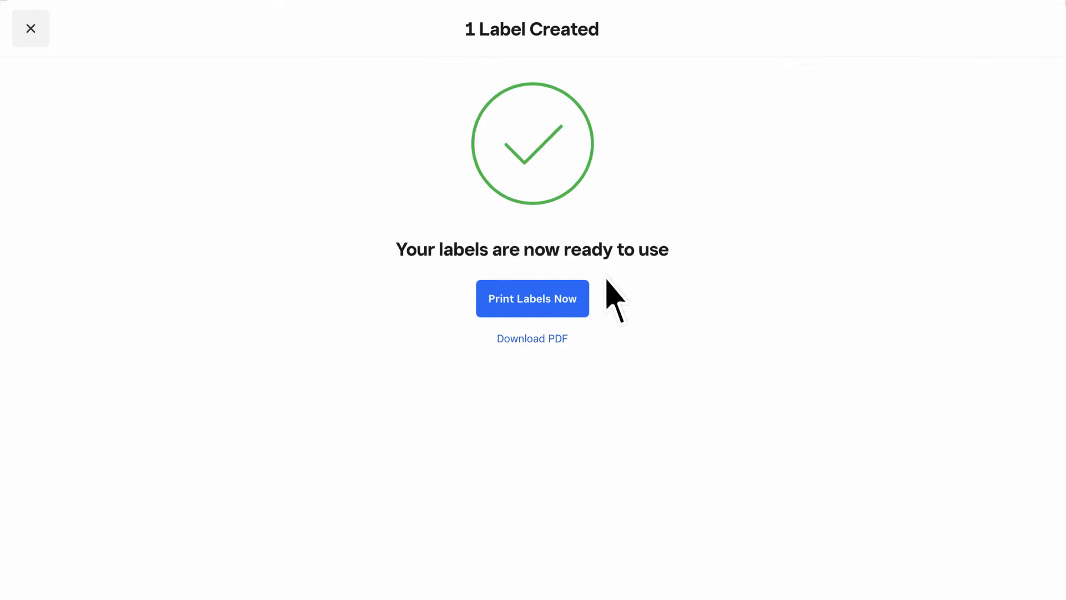
{"action": "left_click", "coordinate": [31, 27]}
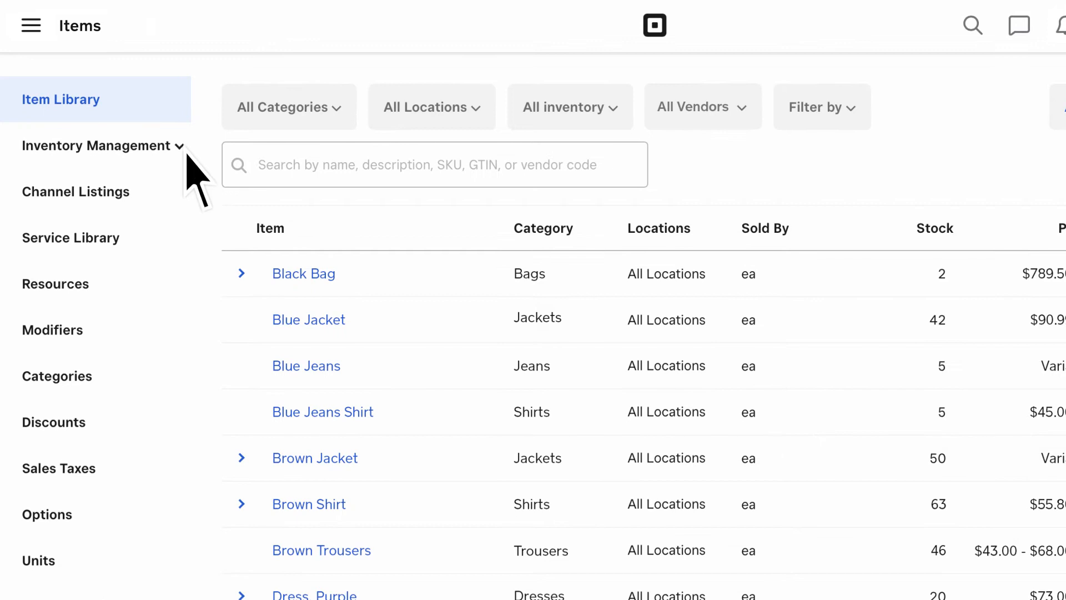
Open inventory history and check the Locations and date range filters.
{"action": "left_click", "coordinate": [96, 145]}
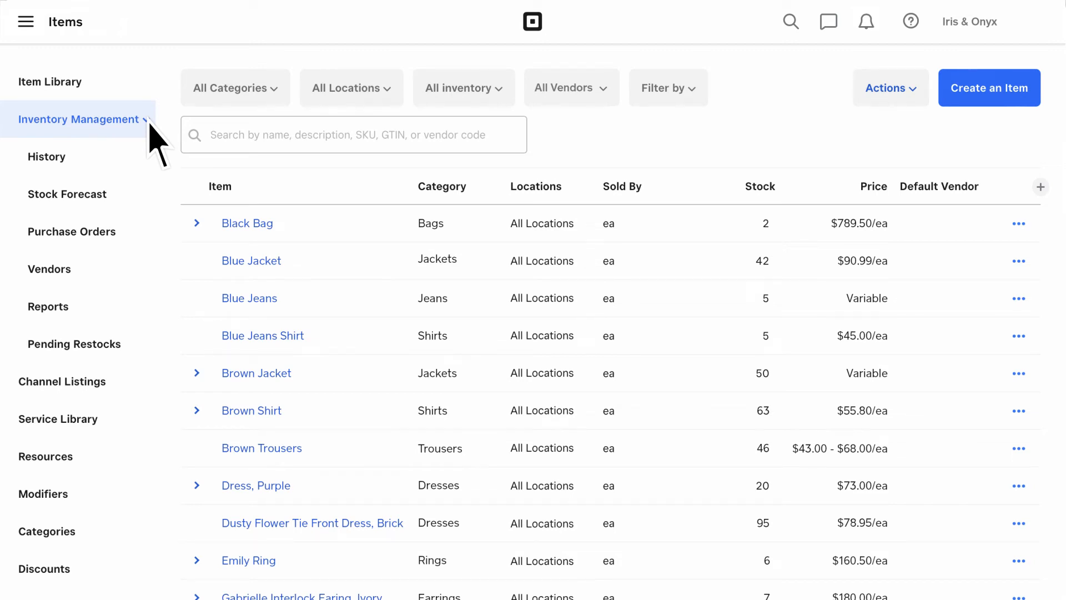
{"action": "left_click", "coordinate": [47, 157]}
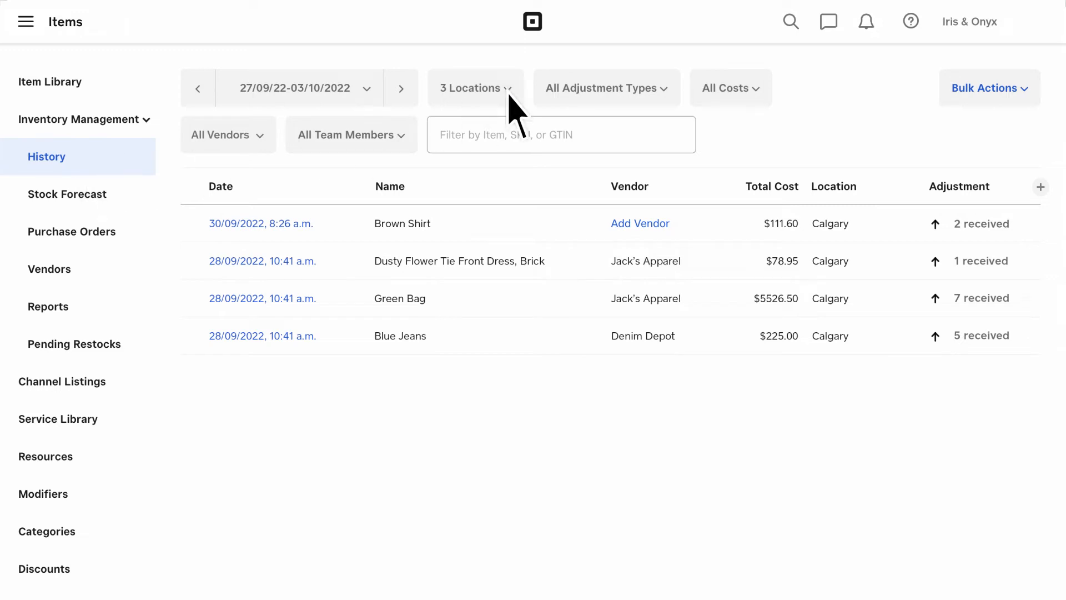
{"action": "left_click", "coordinate": [475, 88]}
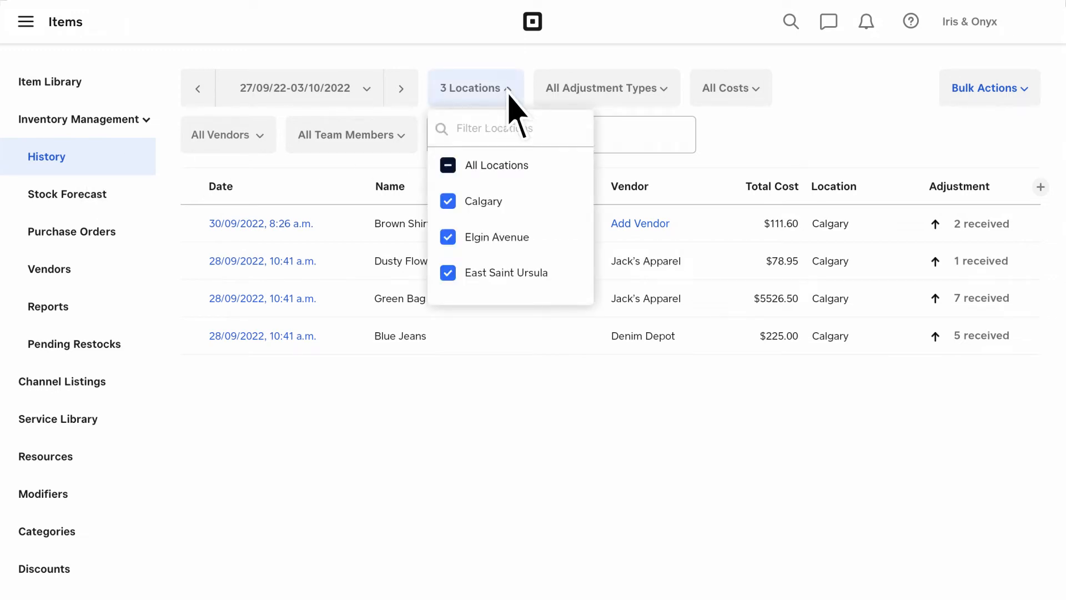
{"action": "left_click", "coordinate": [301, 88]}
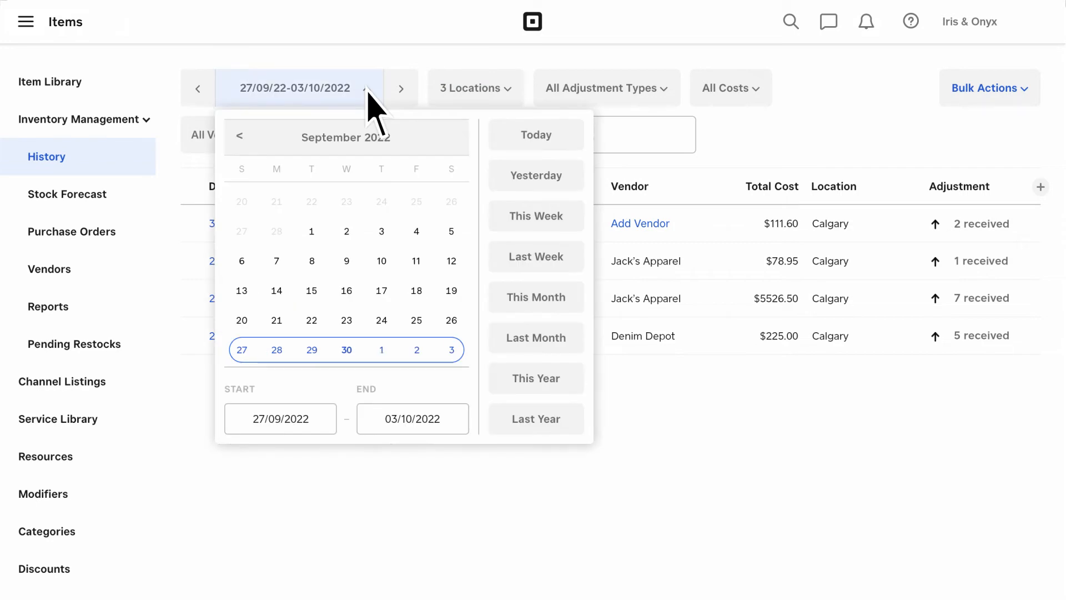
{"action": "left_click", "coordinate": [295, 88]}
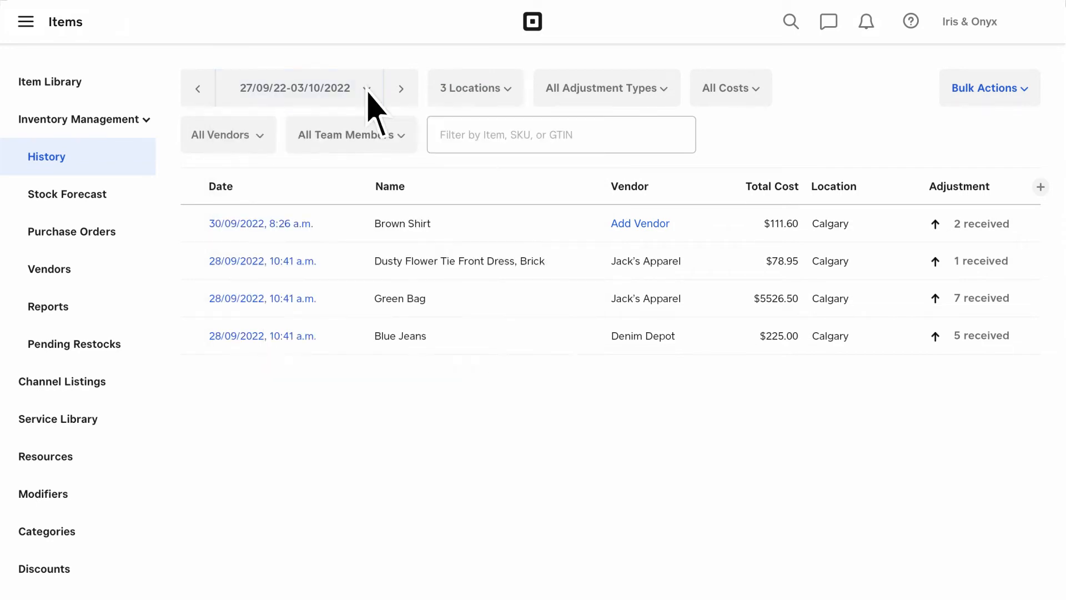
Check the Adjustment Types and Vendors filters, then open the Dusty Flower dress receipt.
{"action": "left_click", "coordinate": [606, 87]}
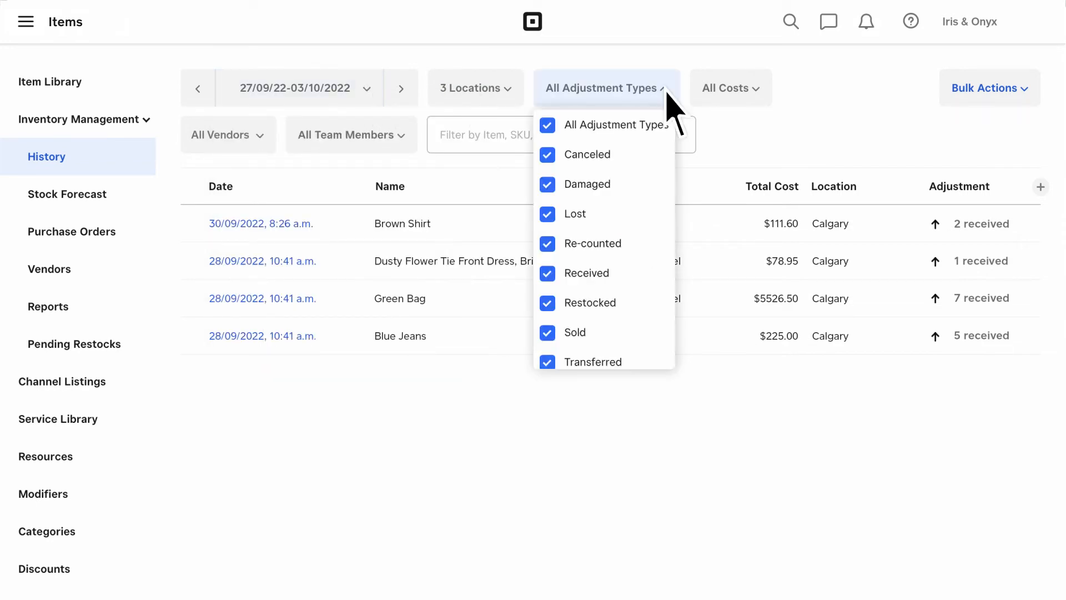
{"action": "left_click", "coordinate": [227, 135]}
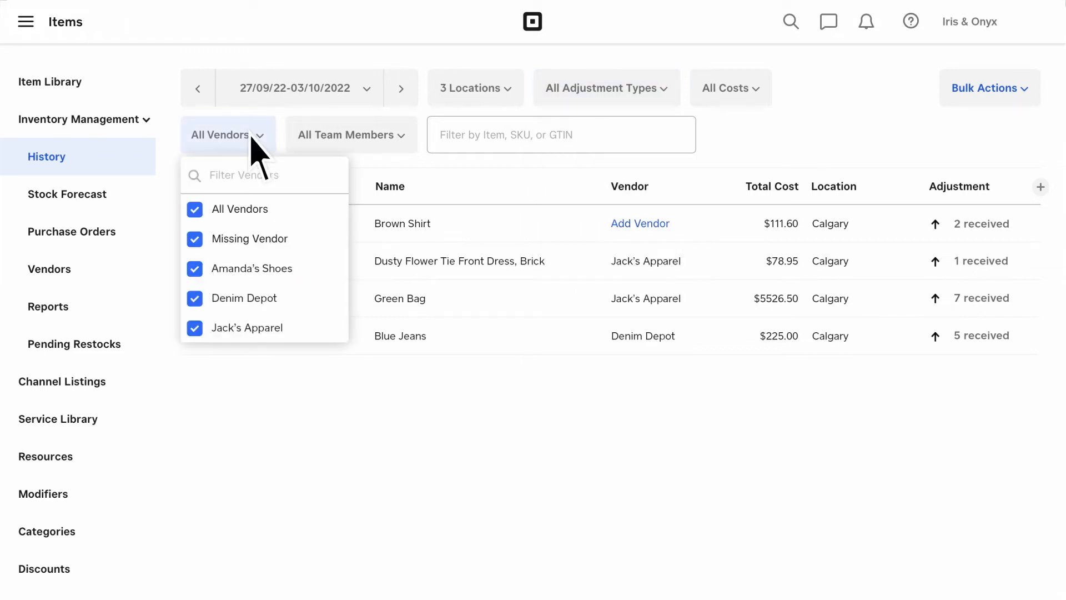
{"action": "left_click", "coordinate": [228, 135]}
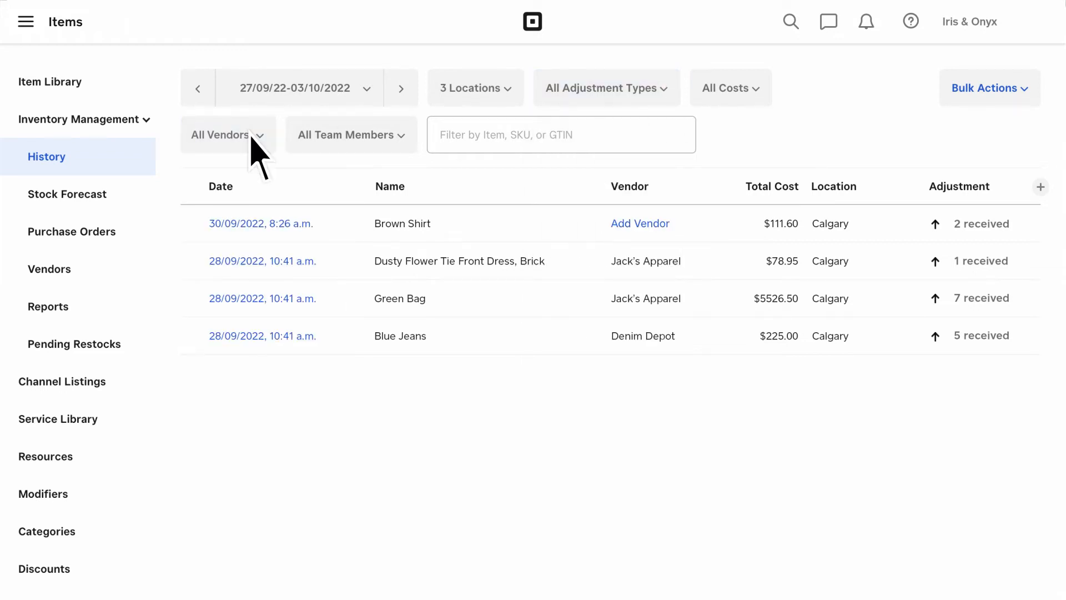
{"action": "left_click", "coordinate": [262, 260]}
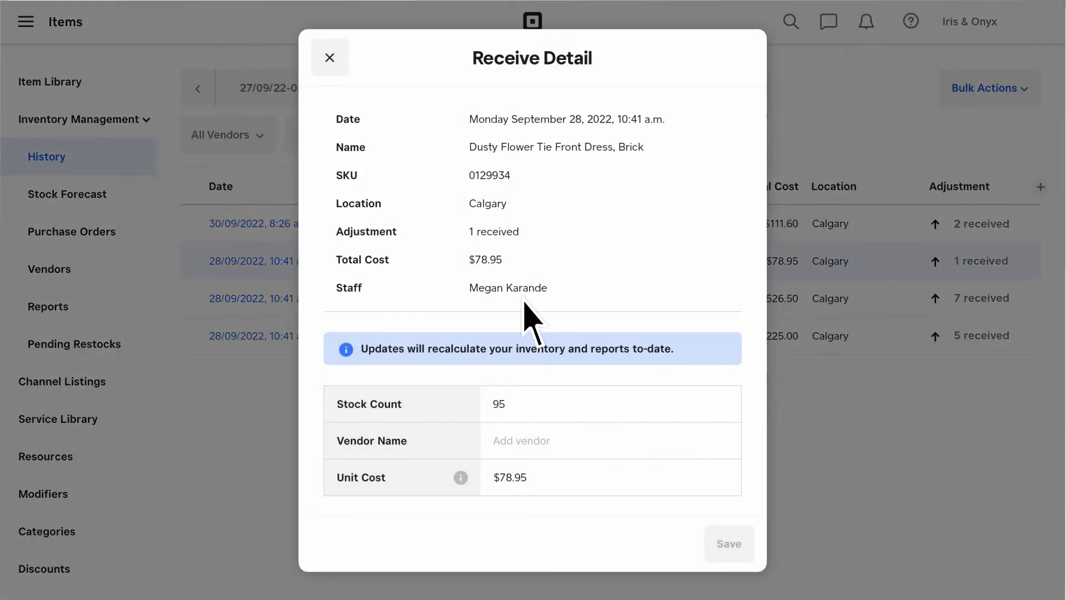
{"action": "mouse_move", "coordinate": [254, 389]}
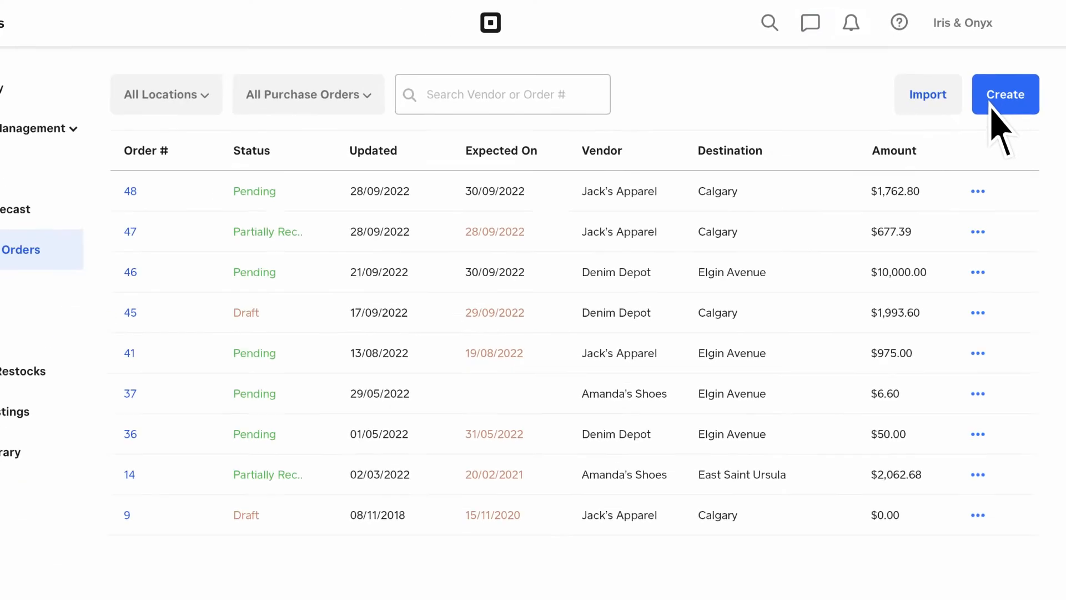
Create a Jack's Apparel order for 20 Brown Shirts ($1,116.00), then view Vendors and Reports.
{"action": "left_click", "coordinate": [1005, 94]}
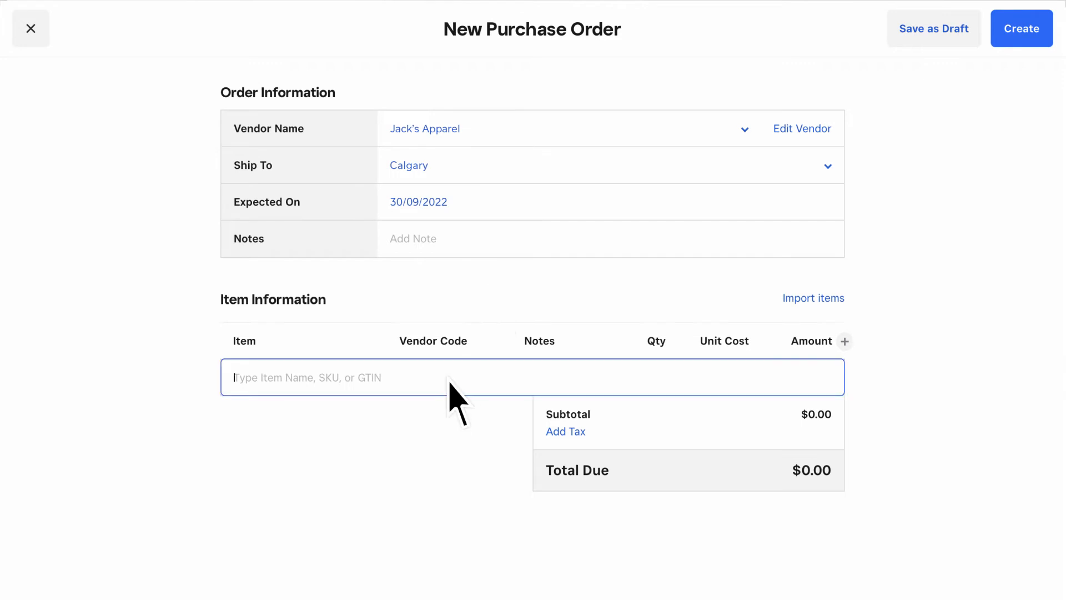
{"action": "type", "text": "Shirt"}
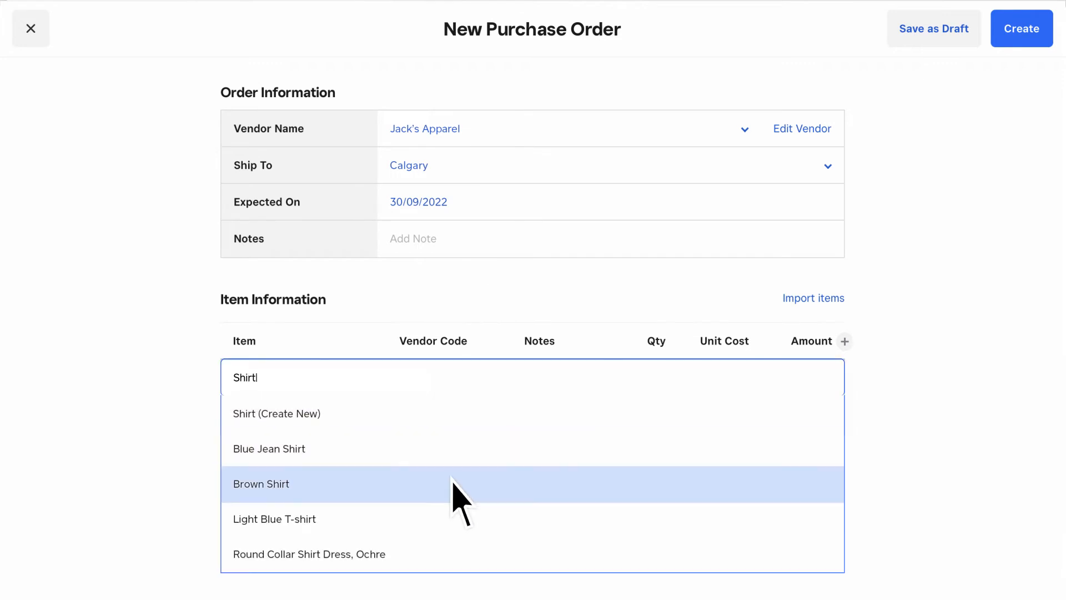
{"action": "left_click", "coordinate": [261, 483]}
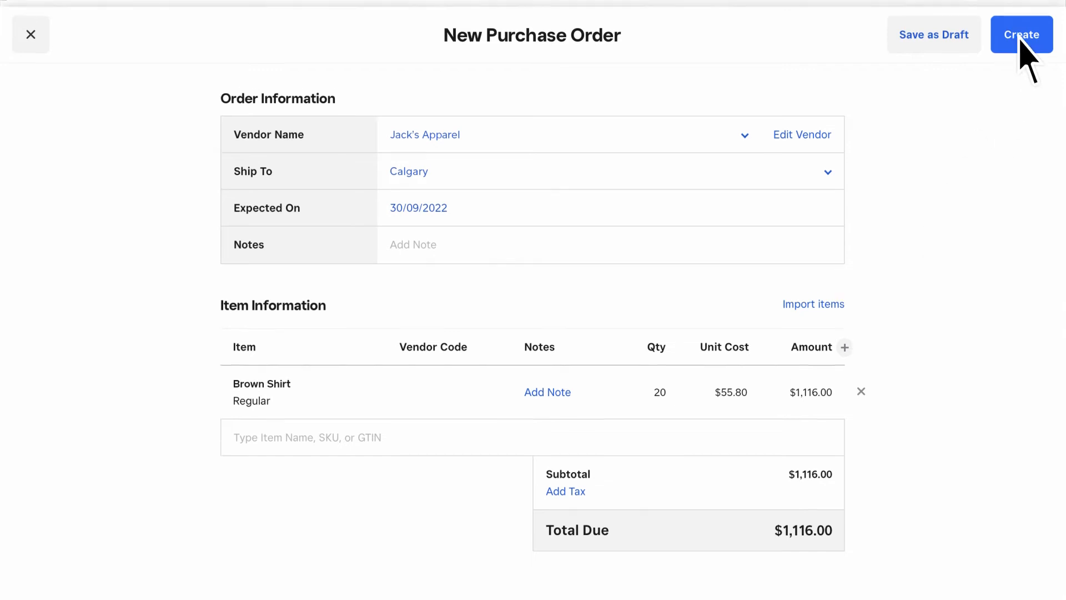
{"action": "left_click", "coordinate": [1021, 34]}
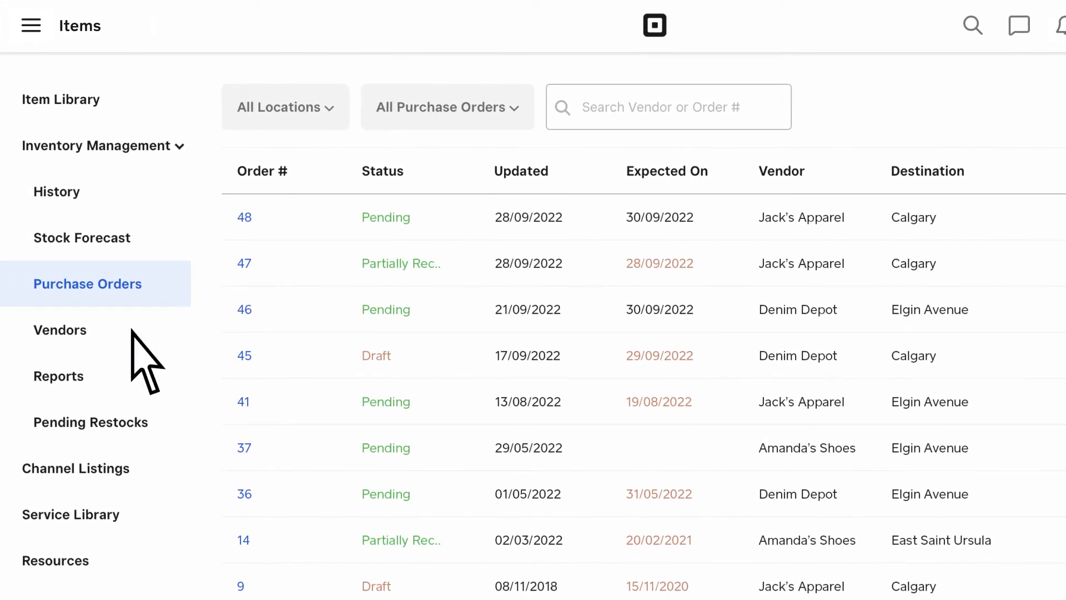
{"action": "left_click", "coordinate": [60, 330]}
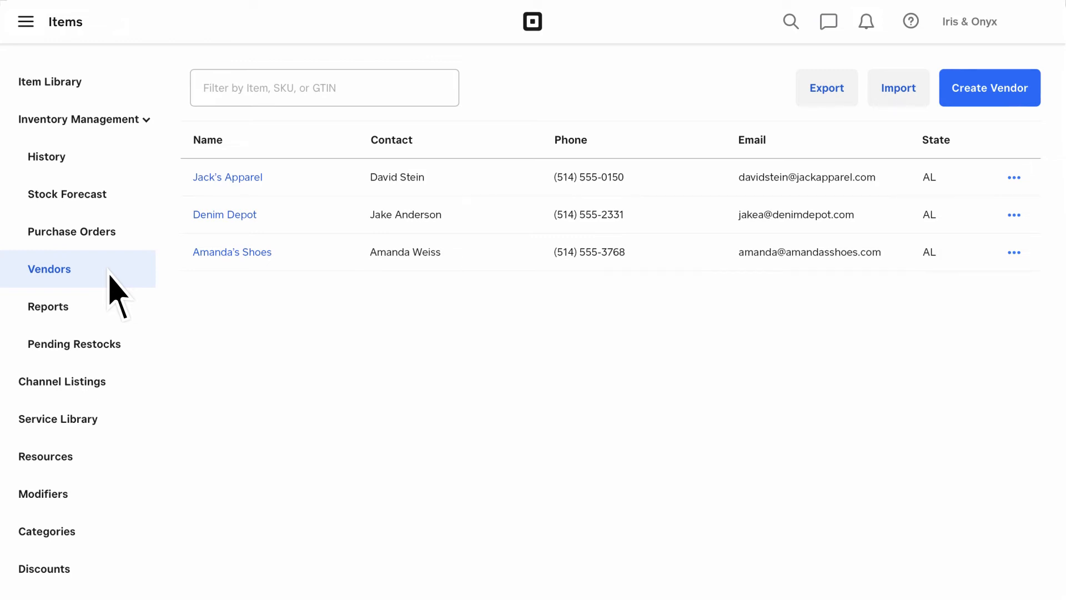
{"action": "left_click", "coordinate": [48, 306]}
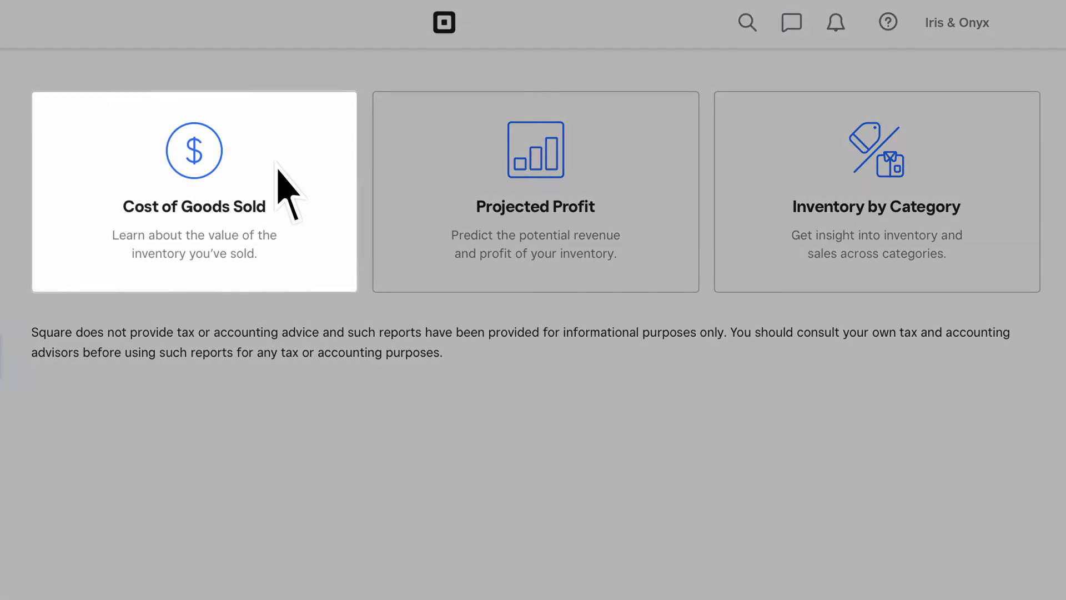
{"action": "mouse_move", "coordinate": [635, 191]}
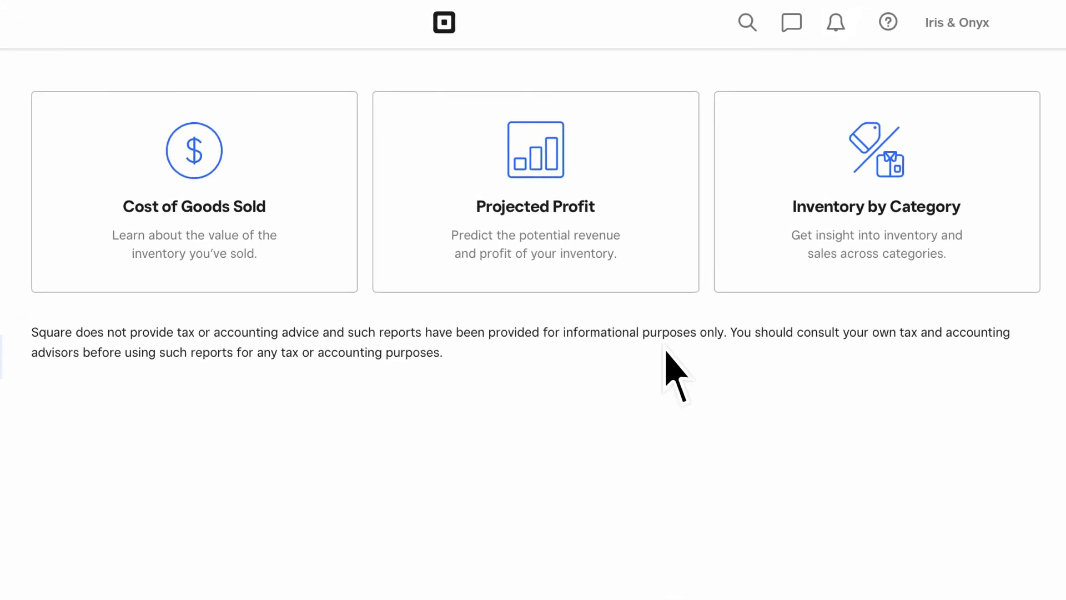
Open the Projected Profit report showing $1,420,395.91 profit at 50.6% margin.
{"action": "left_click", "coordinate": [535, 155]}
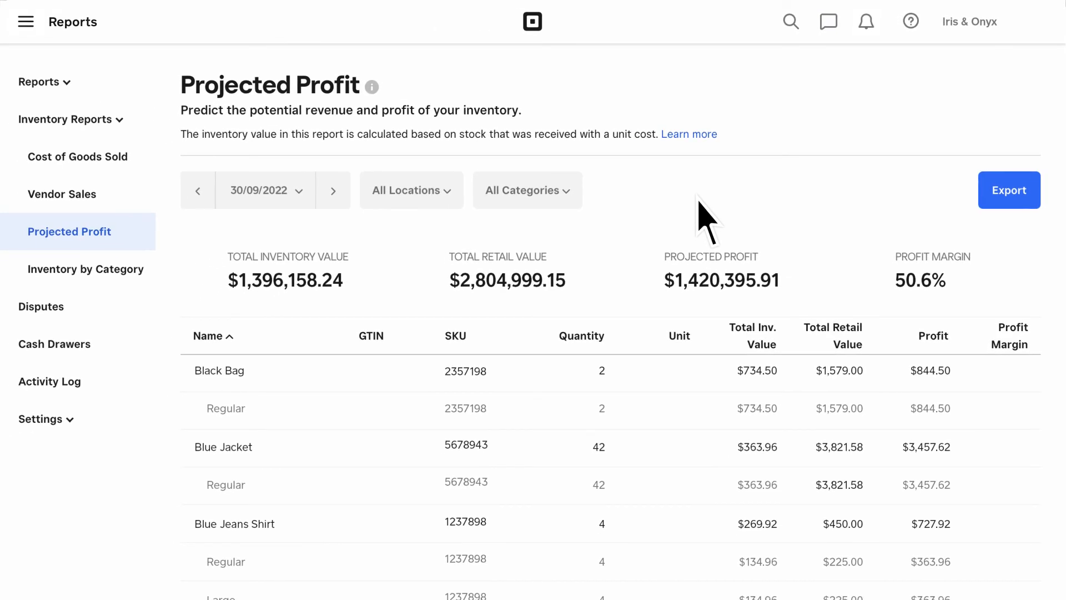
View the Inventory by Category report showing category inventory value, potential profit and margin.
{"action": "left_click", "coordinate": [86, 269]}
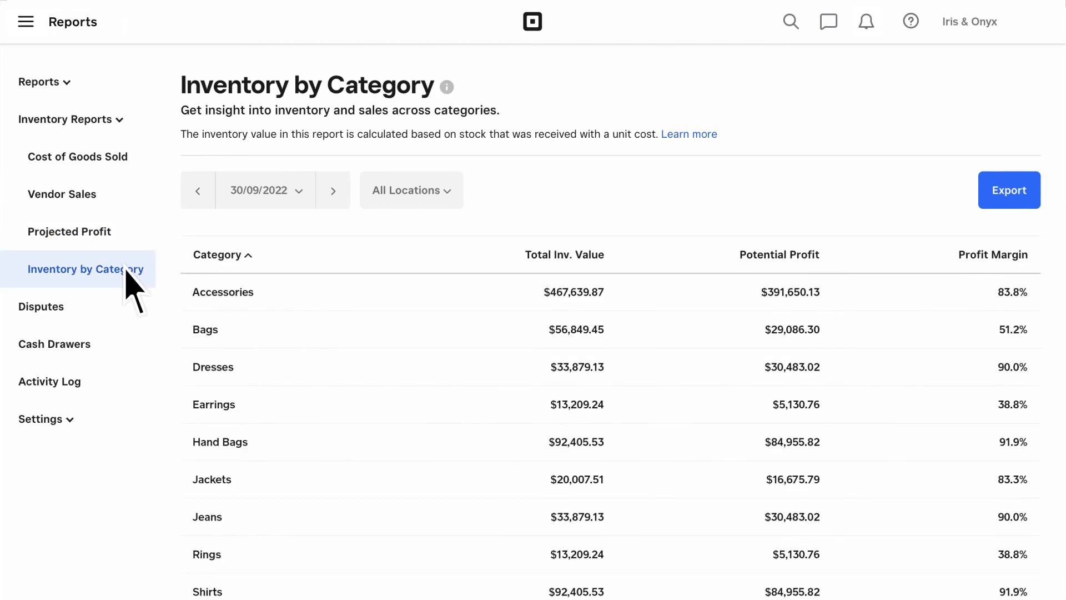